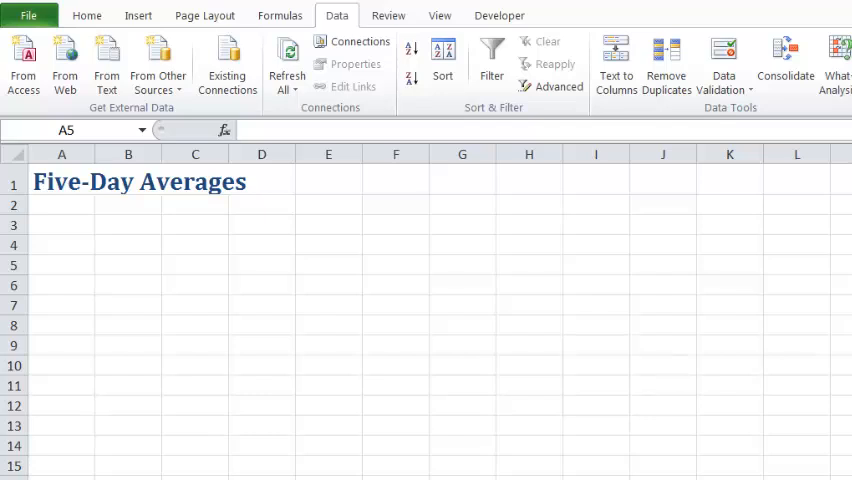
mouse_move(78, 272)
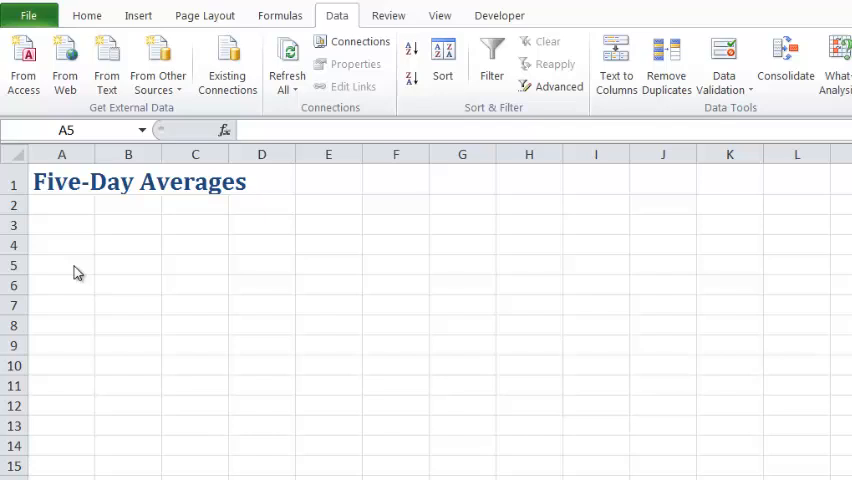
Select cell A5 on the Five-Day Averages sheet as the import destination.
click(62, 265)
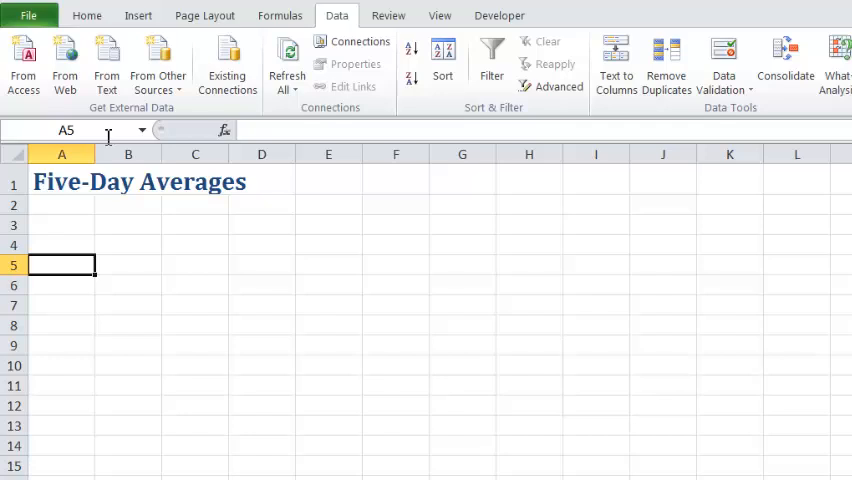
mouse_move(818, 349)
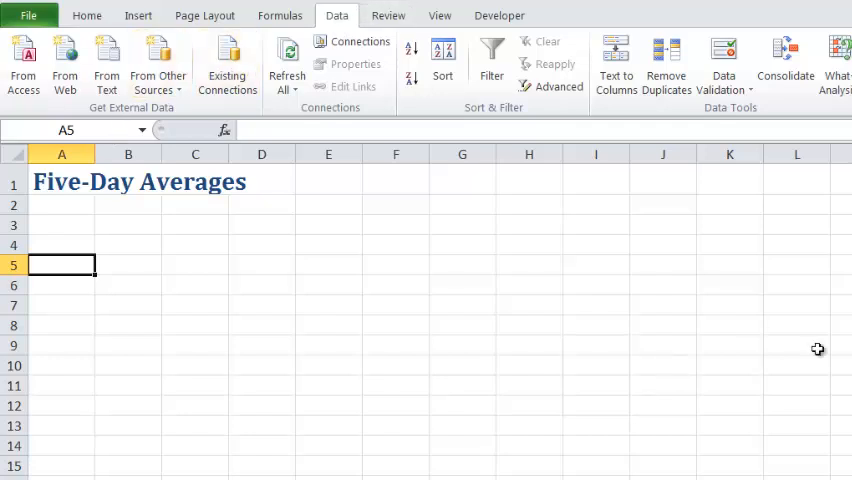
mouse_move(505, 260)
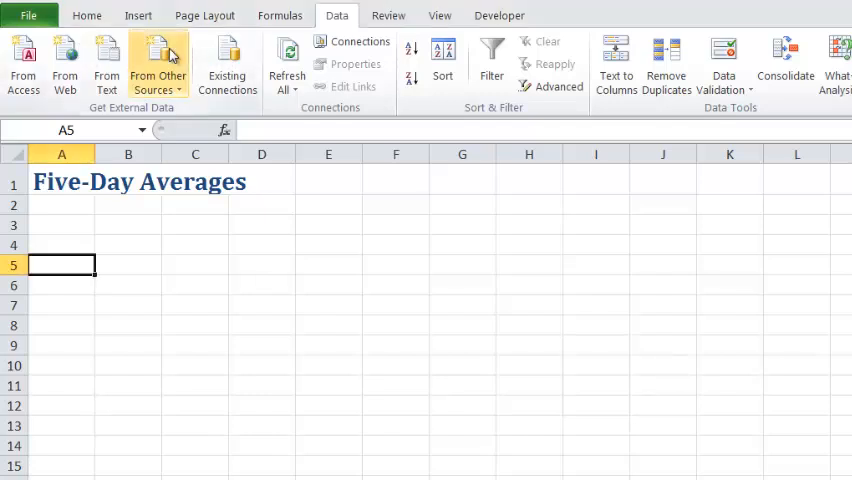
Start a Microsoft Query import using the Horizons data source.
click(158, 62)
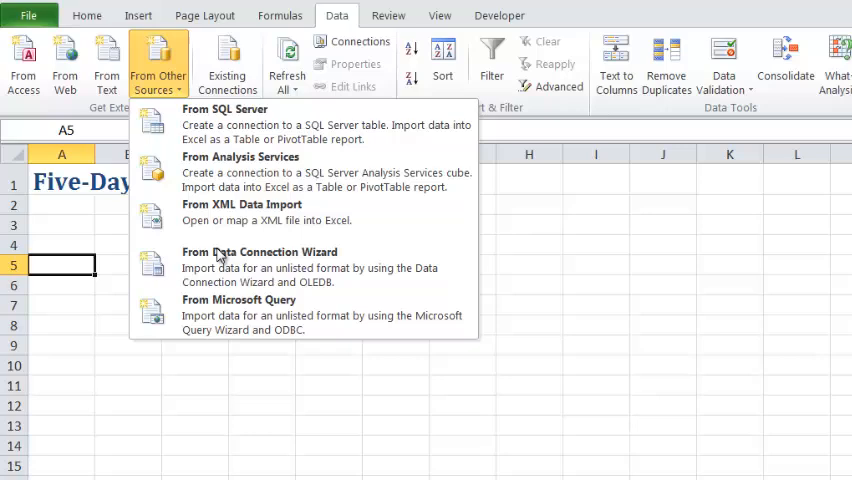
click(239, 305)
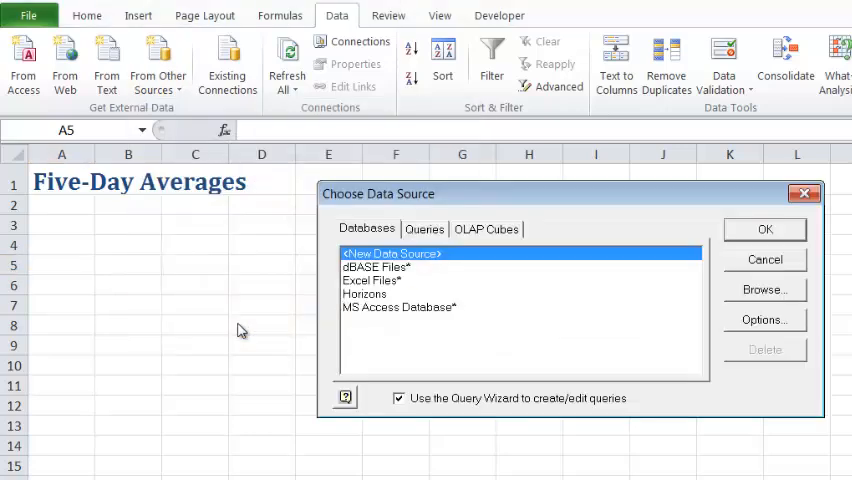
mouse_move(377, 307)
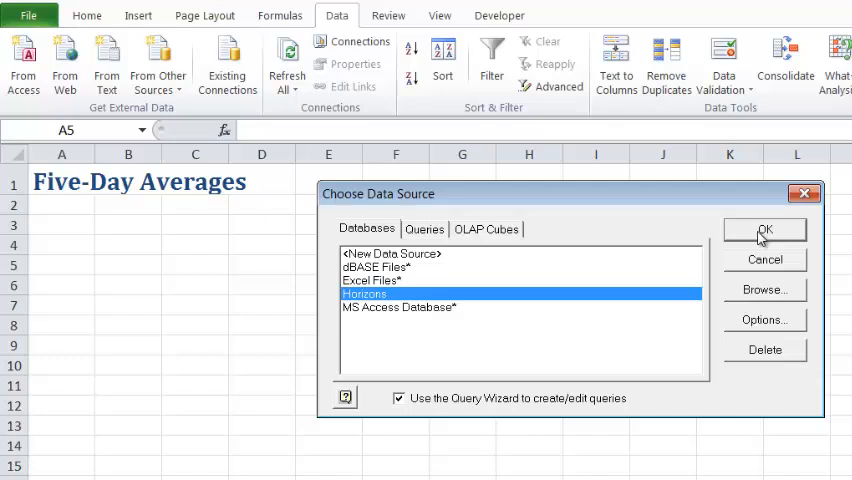
click(764, 230)
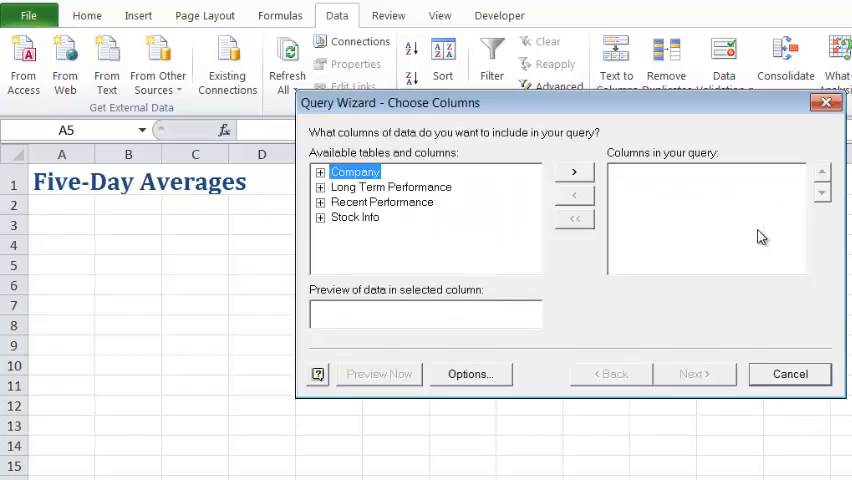
mouse_move(537, 369)
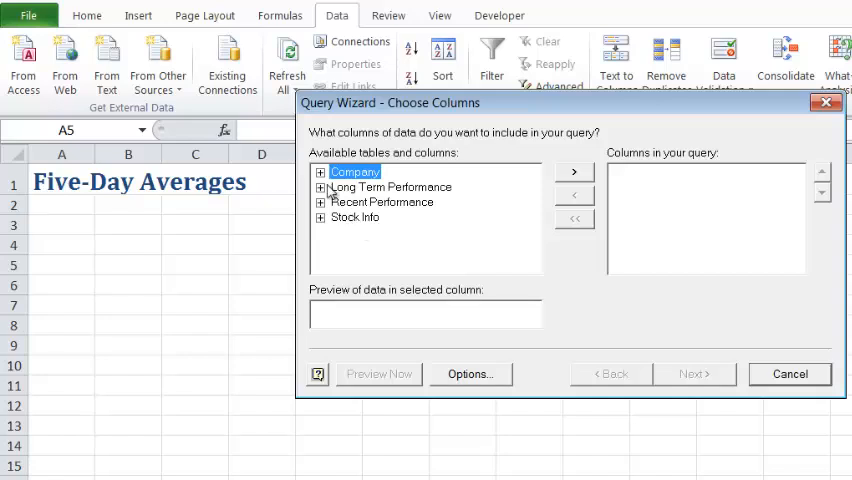
Add the Category, Date and Closing columns to the query.
click(320, 171)
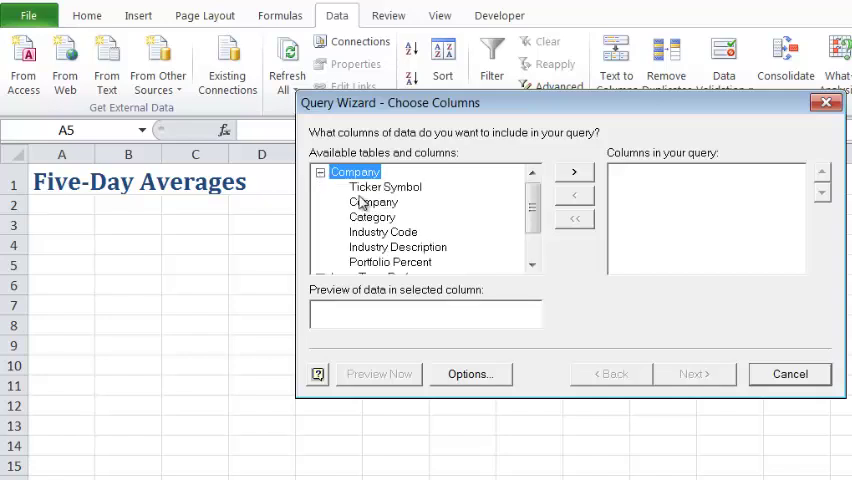
click(372, 217)
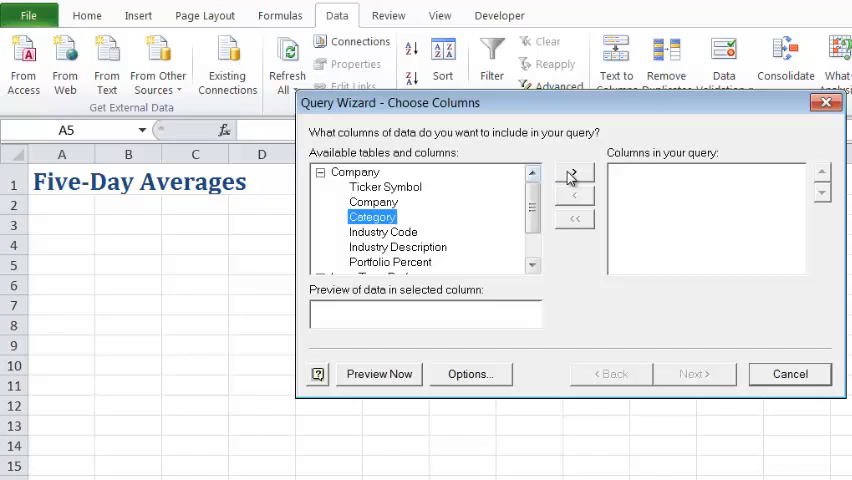
click(573, 176)
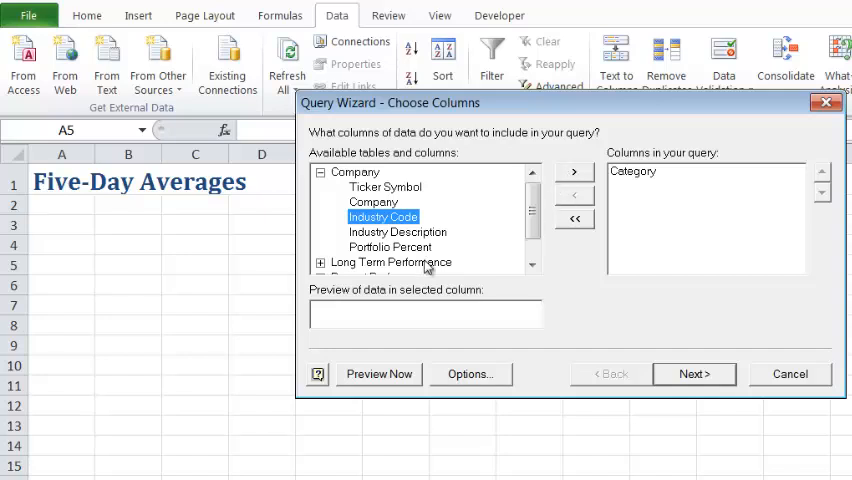
scroll(down, 3)
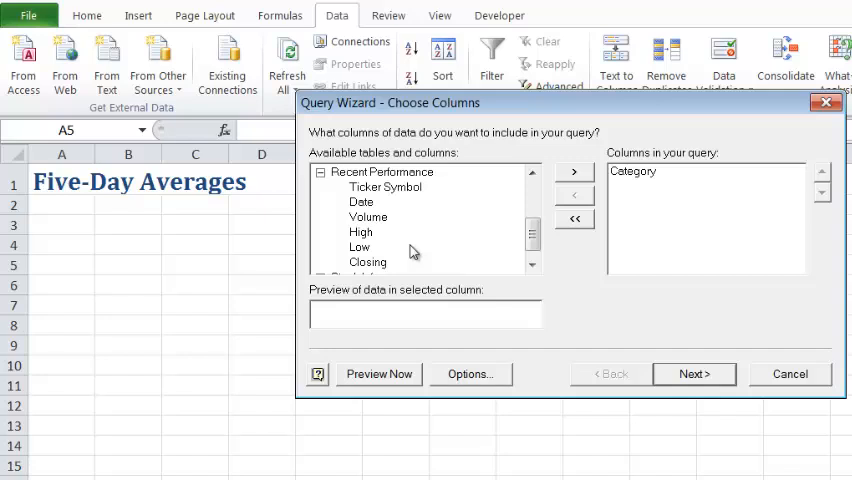
mouse_move(415, 245)
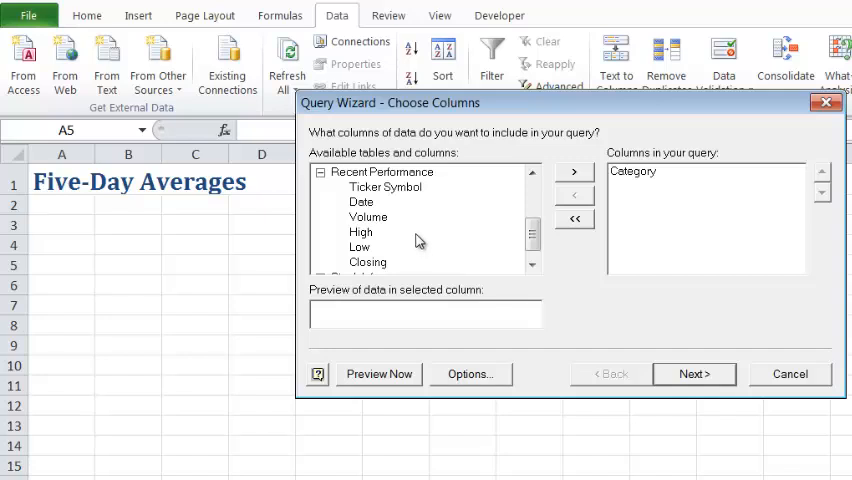
click(361, 201)
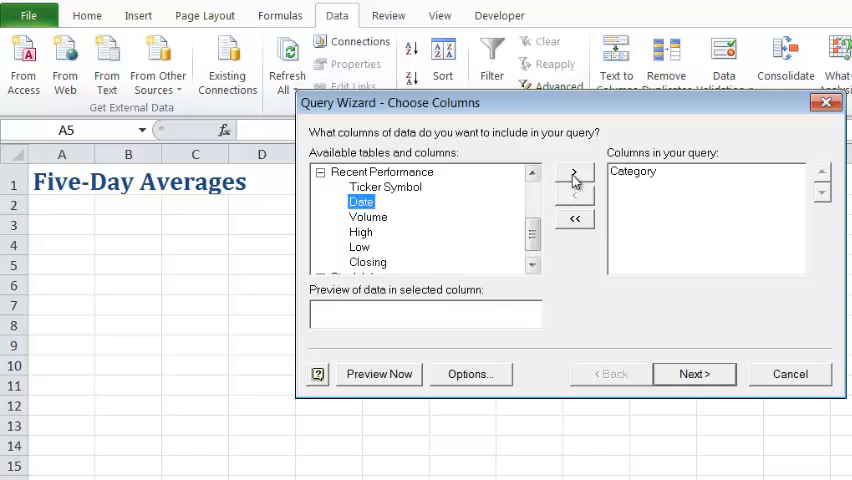
click(575, 171)
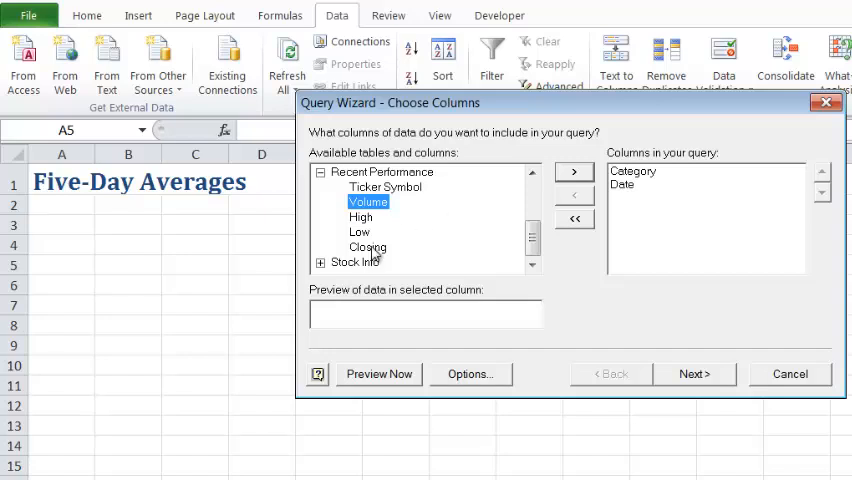
click(575, 171)
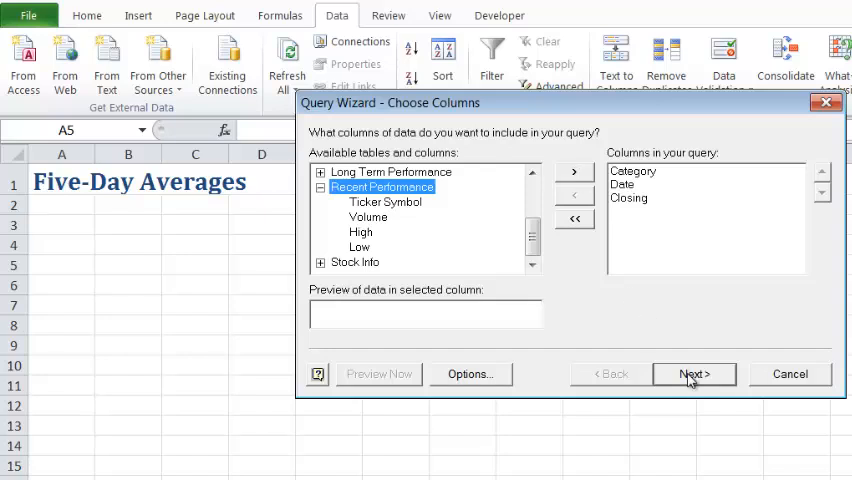
Skip the filter and sort pages unchanged to reach the Finish page.
click(694, 374)
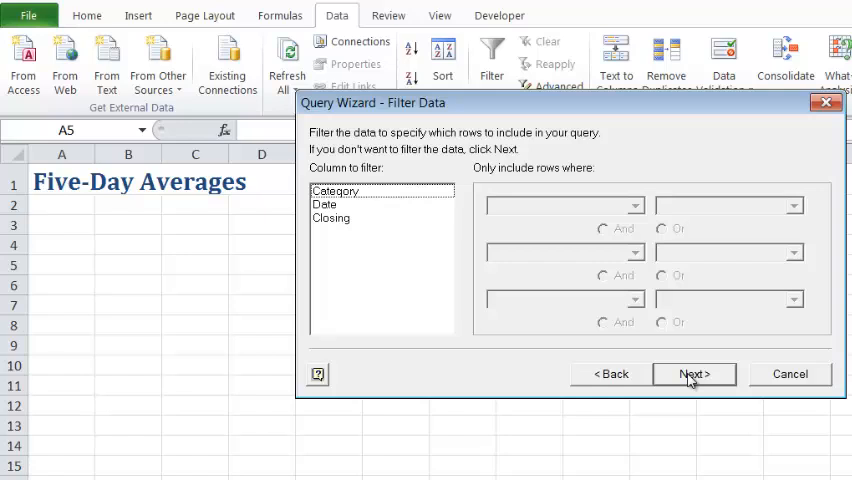
click(688, 373)
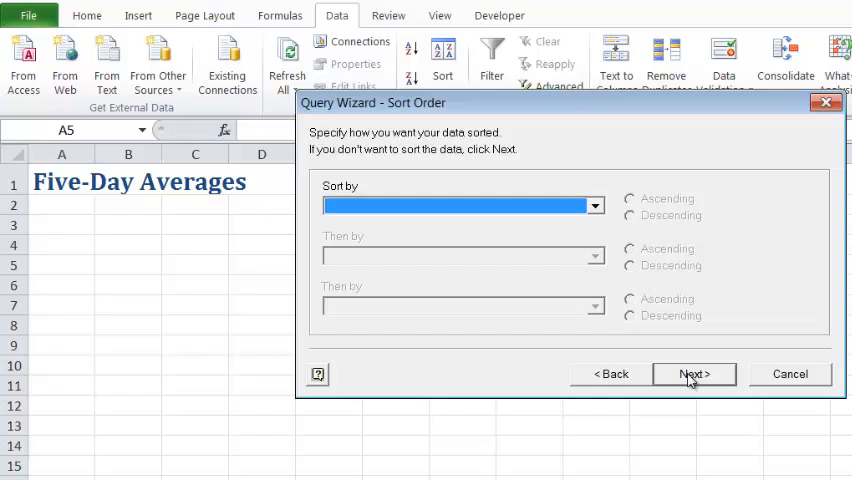
click(694, 373)
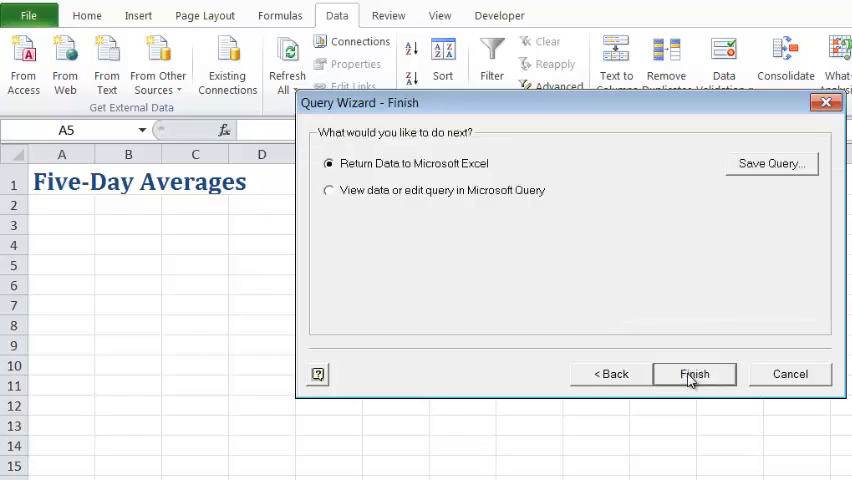
click(770, 163)
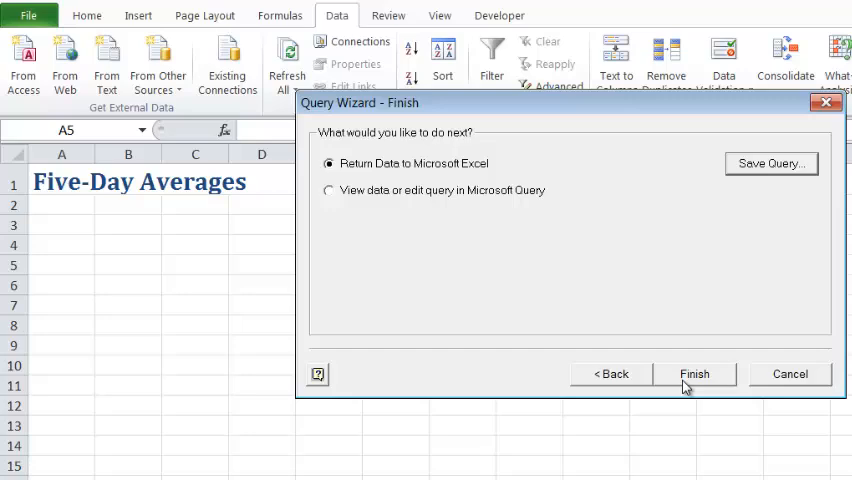
Import as a PivotChart and PivotTable Report, with refresh on file open enabled.
click(695, 373)
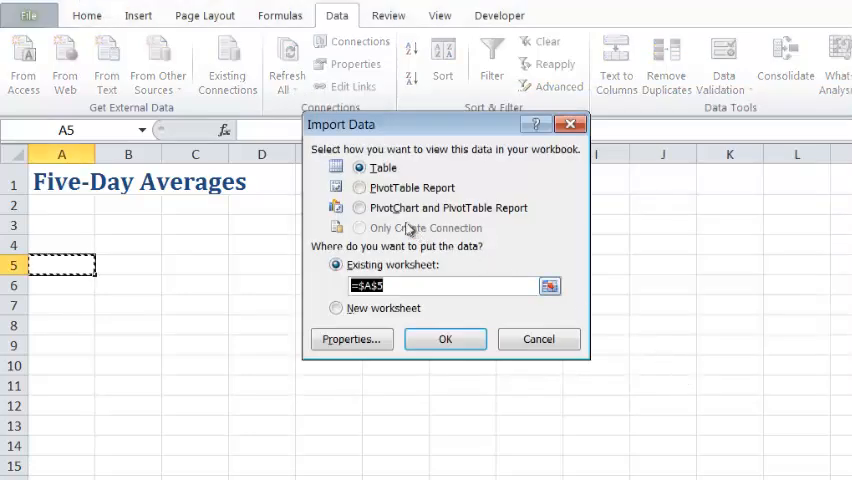
click(359, 208)
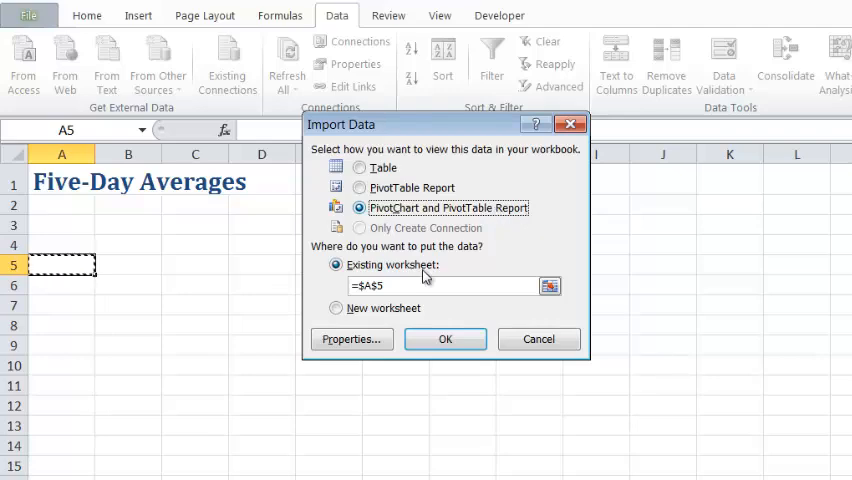
click(351, 339)
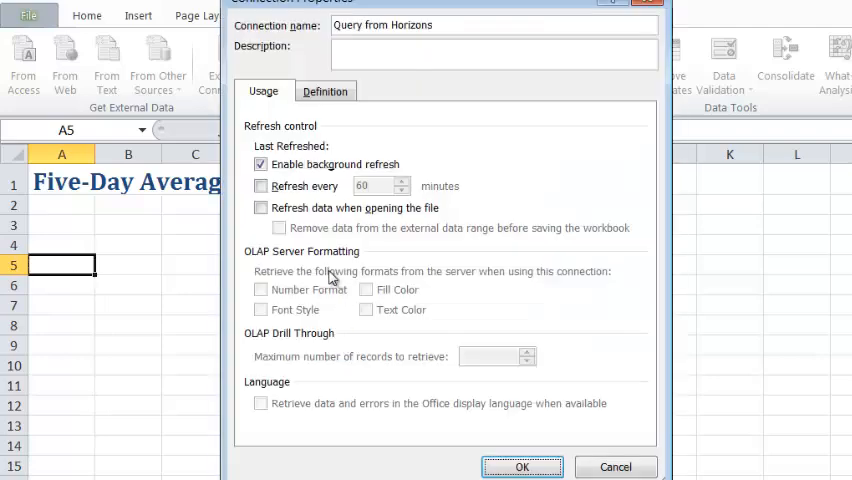
click(261, 208)
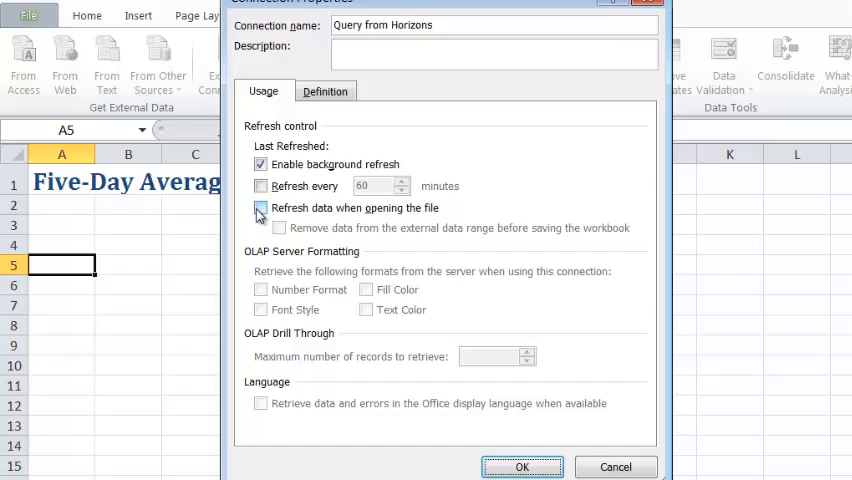
click(261, 208)
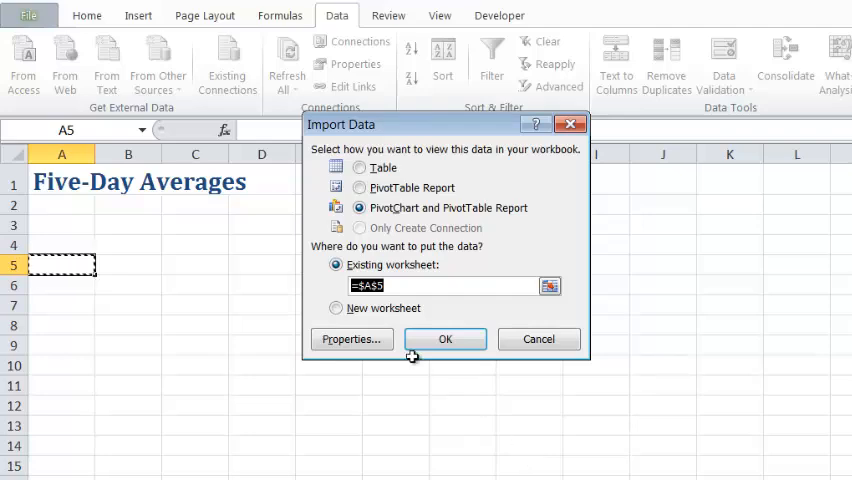
Create the pivot report at A5, add Category, and open Sum of Closing settings.
click(445, 339)
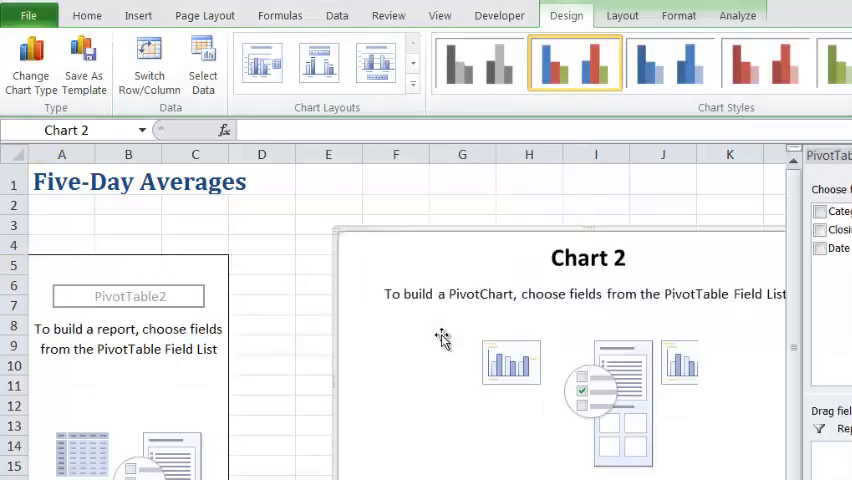
mouse_move(443, 337)
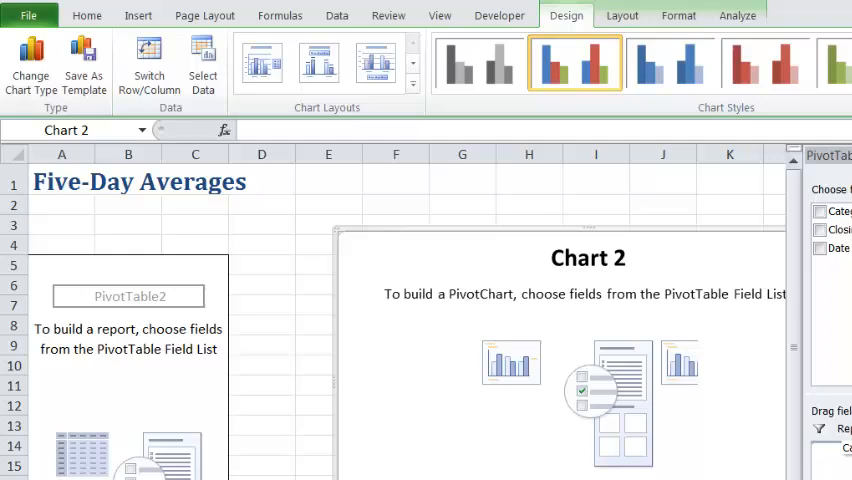
click(820, 211)
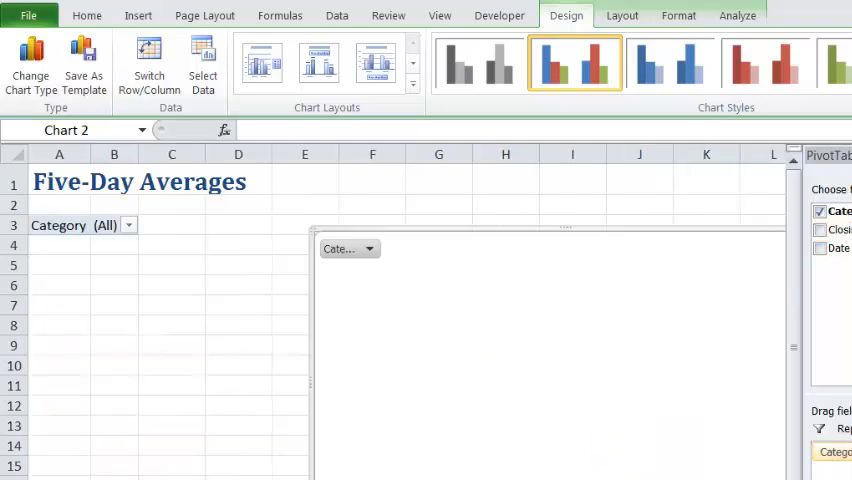
click(821, 229)
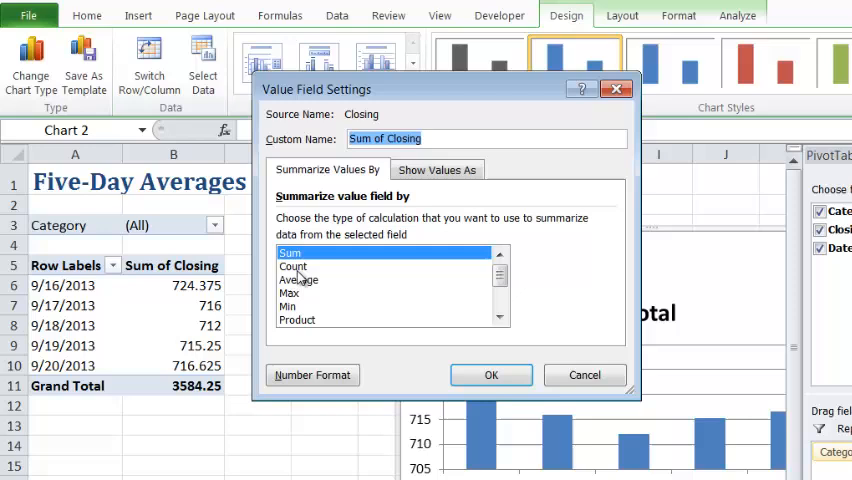
Average Closing, name it 'Average Closing Price', with 0-decimal Currency format.
click(300, 279)
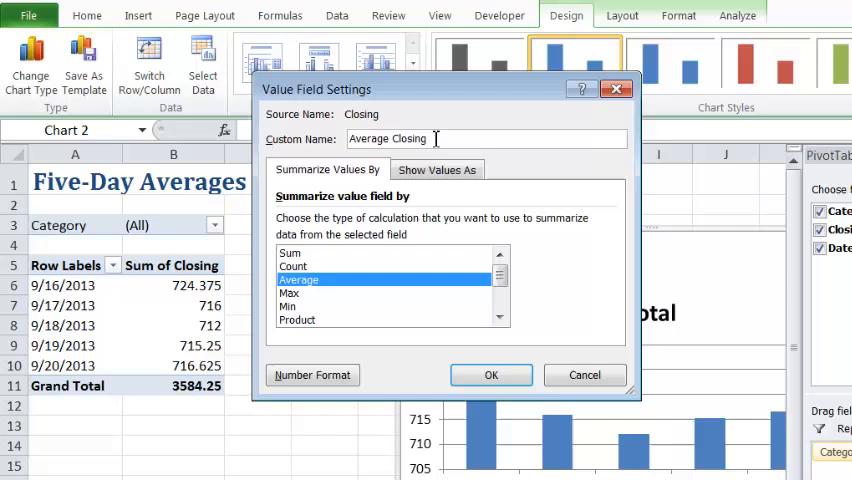
text(Price)
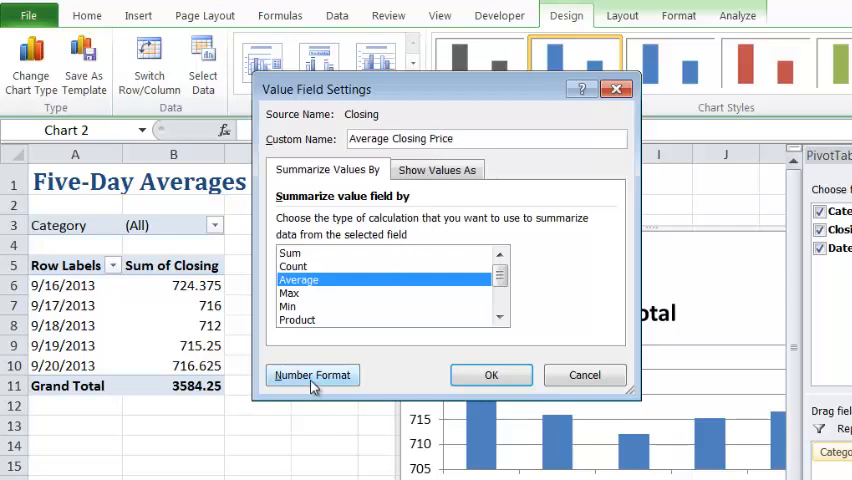
click(313, 374)
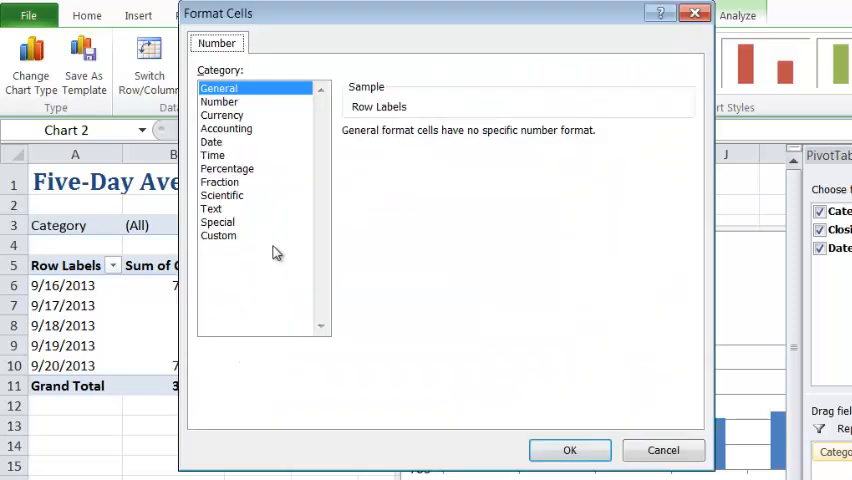
click(222, 115)
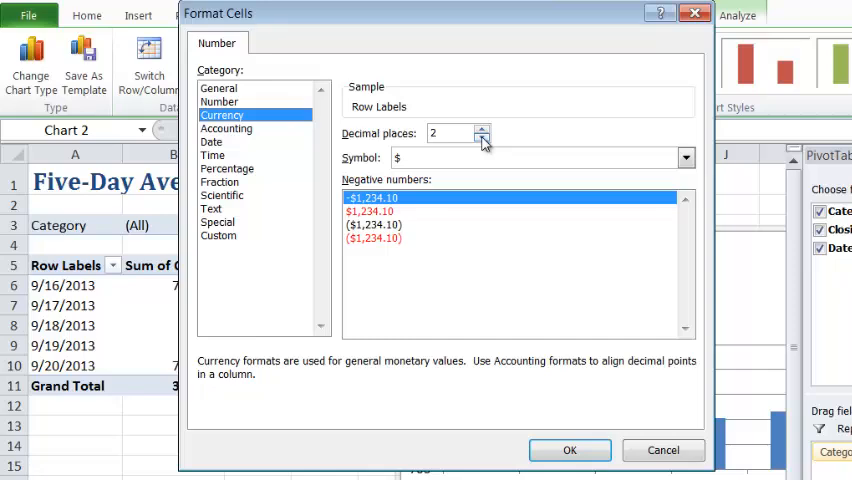
click(481, 138)
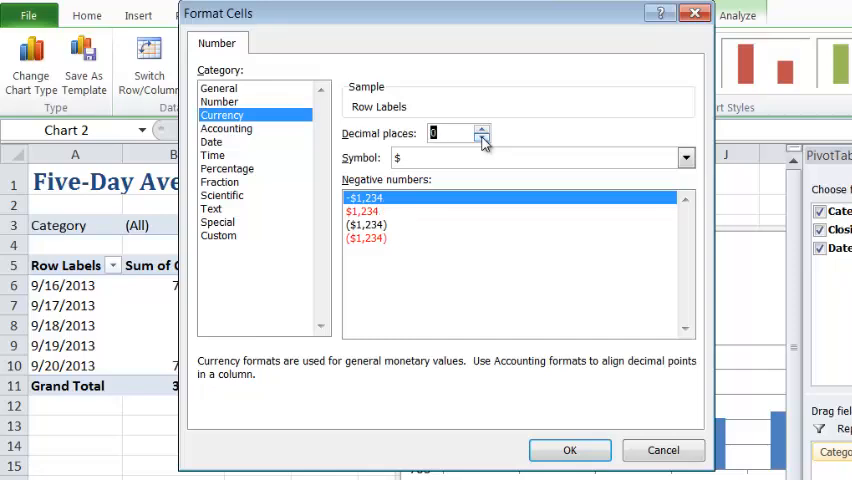
mouse_move(449, 261)
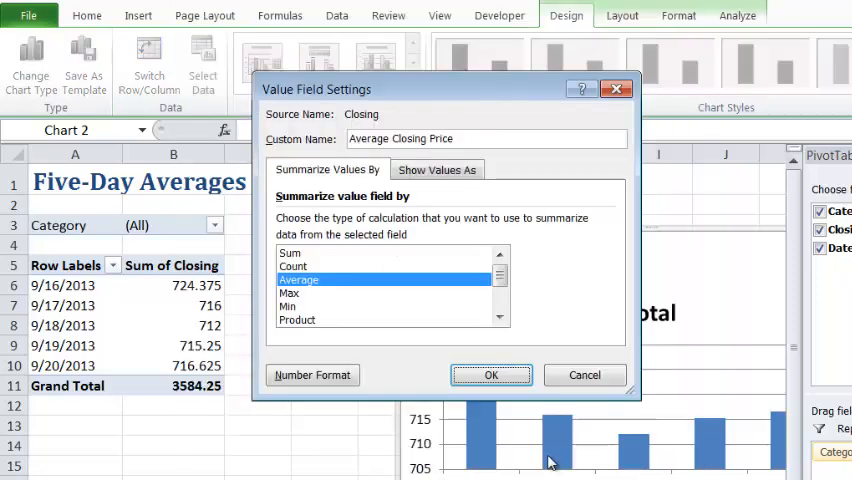
Apply the Average Closing Price settings and remove the chart's Total legend.
click(491, 374)
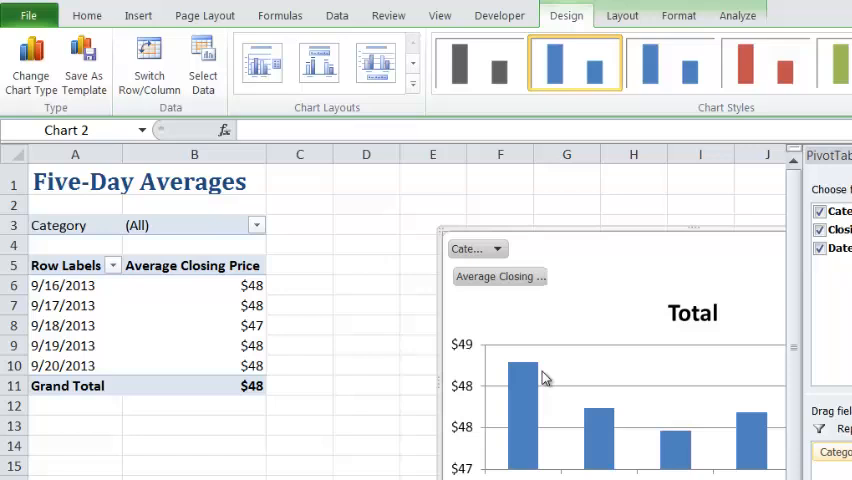
mouse_move(188, 344)
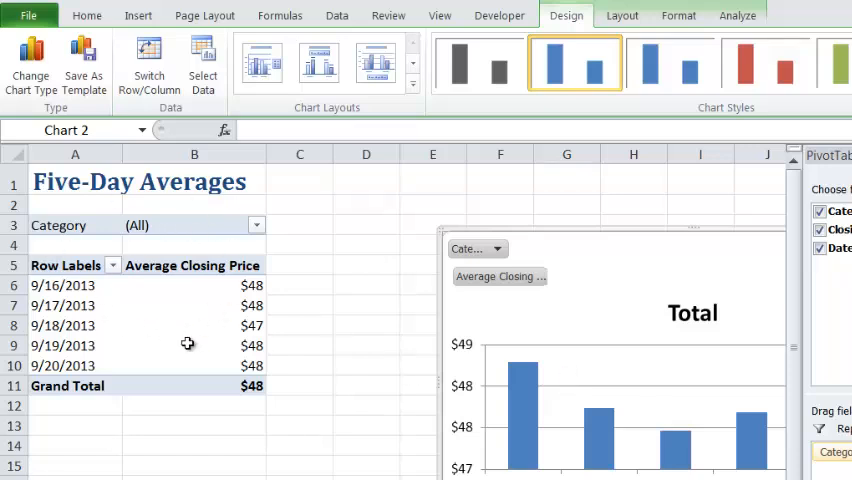
mouse_move(604, 278)
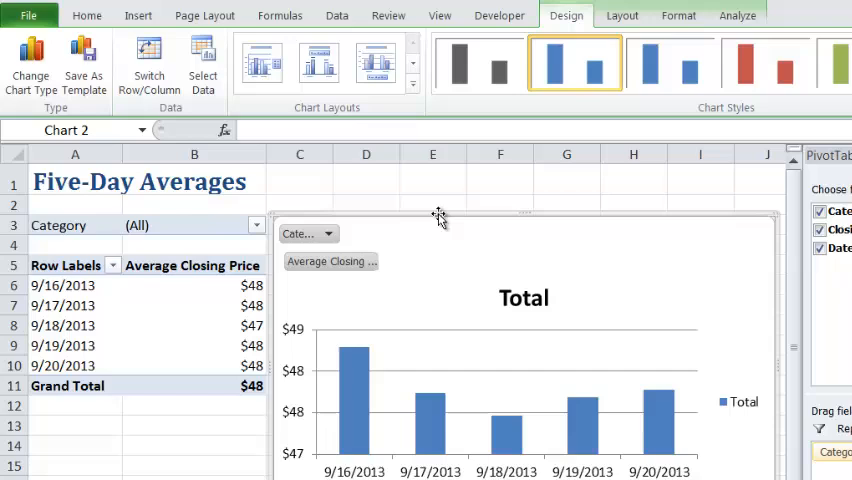
mouse_move(446, 210)
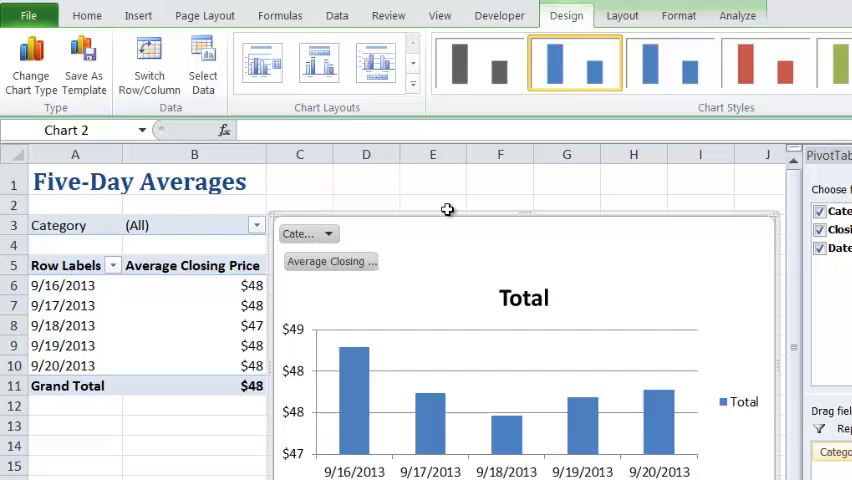
mouse_move(742, 404)
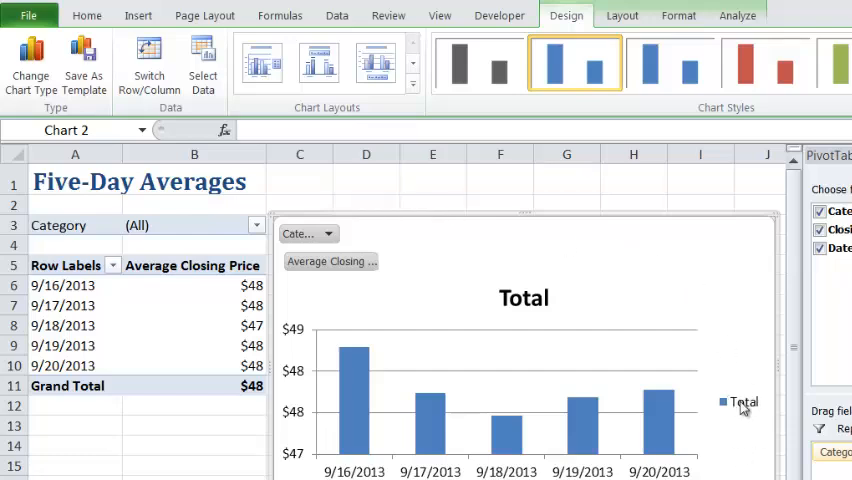
click(741, 402)
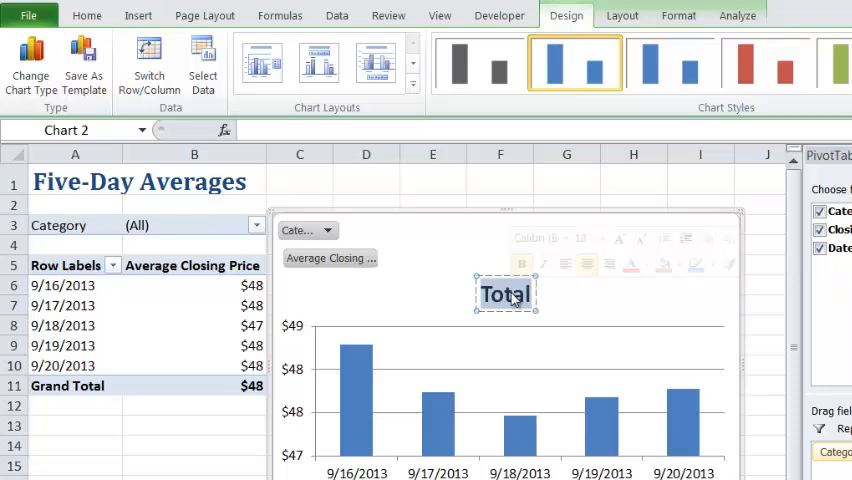
Title the chart 'Five-Day Averages' and decrease its font size twice.
text(Five-Day)
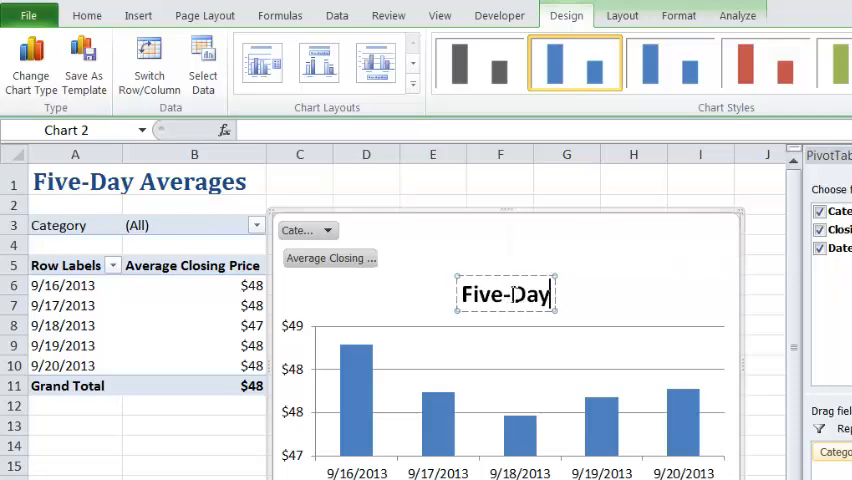
text(Averages)
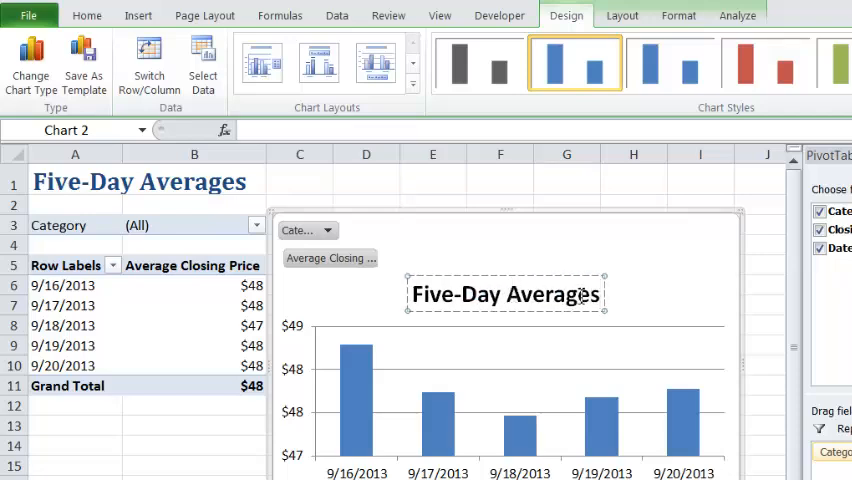
double_click(505, 294)
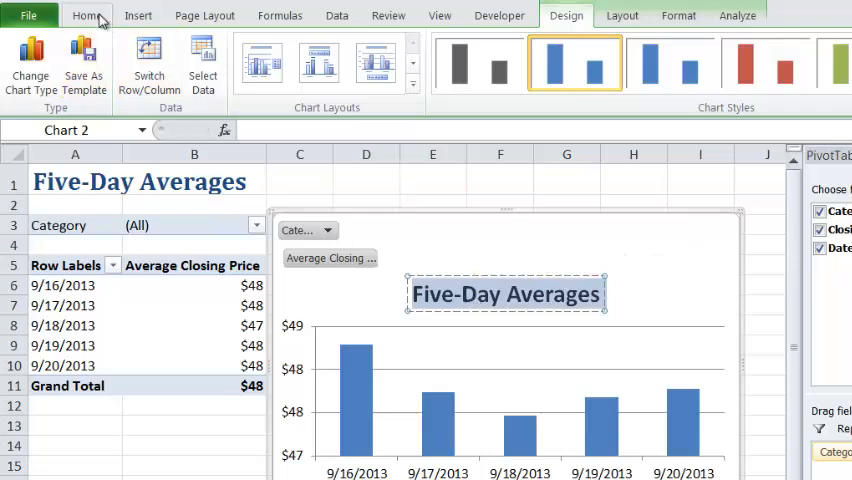
click(86, 15)
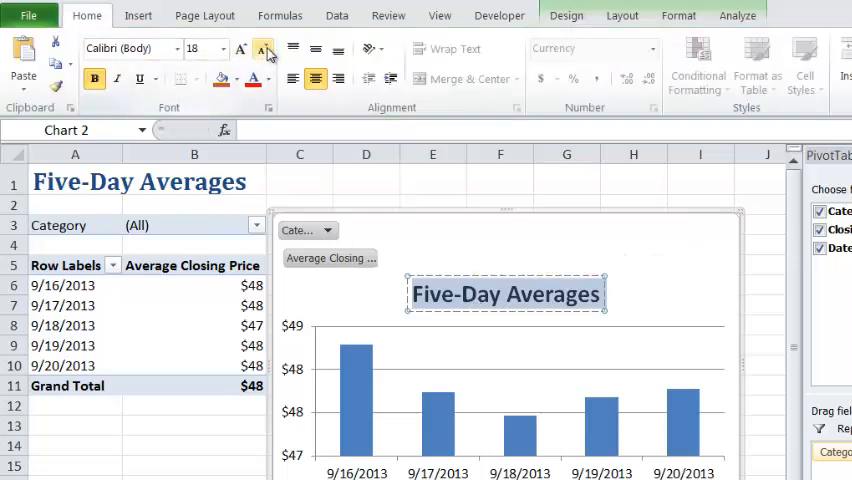
click(264, 51)
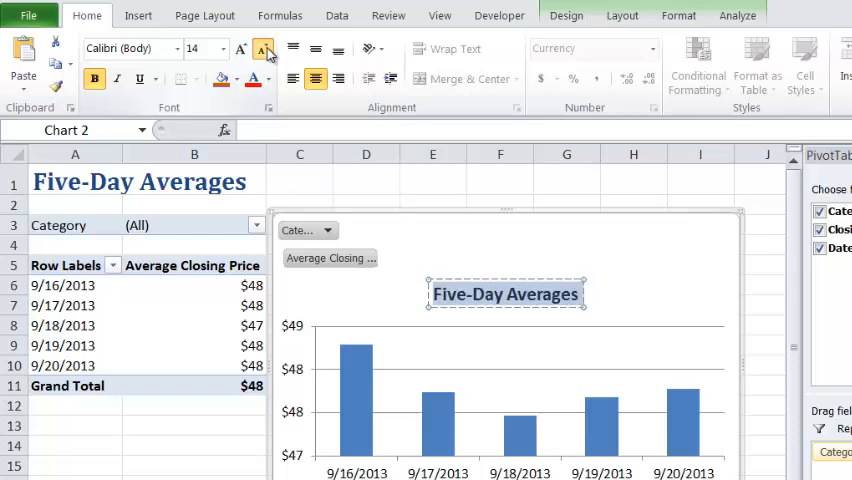
click(242, 49)
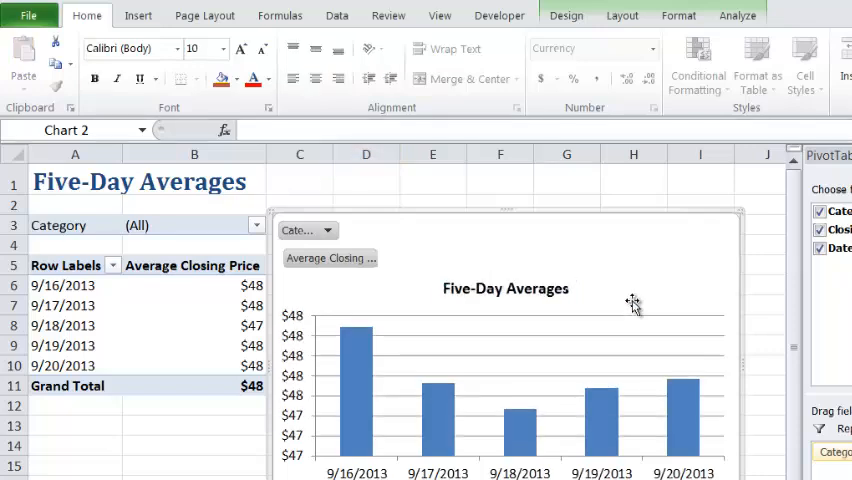
mouse_move(520, 290)
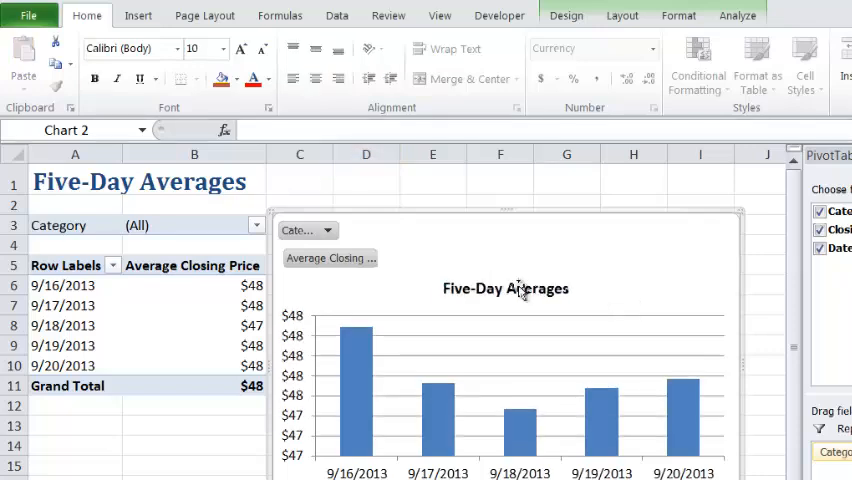
Set the PivotChart Category filter to UTILITIES only.
click(325, 230)
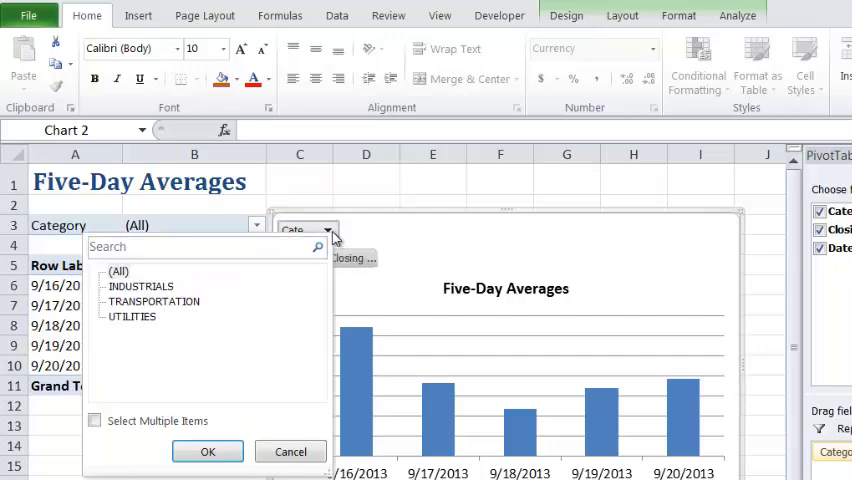
click(131, 316)
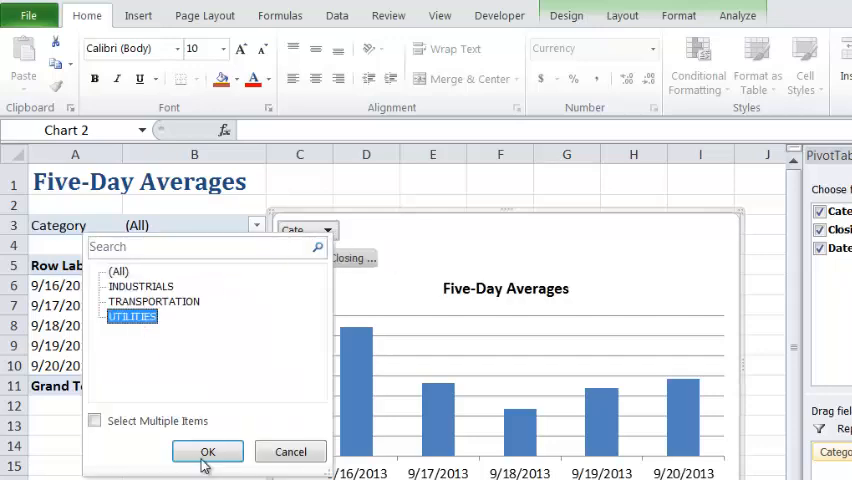
click(207, 451)
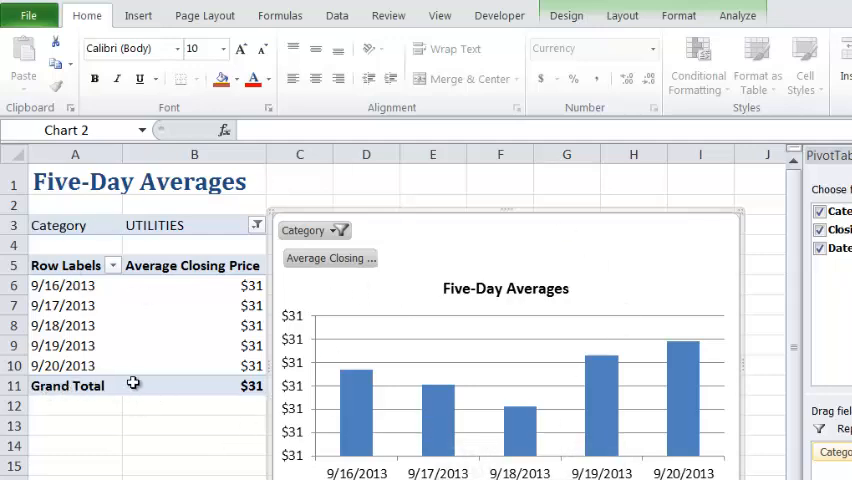
mouse_move(164, 393)
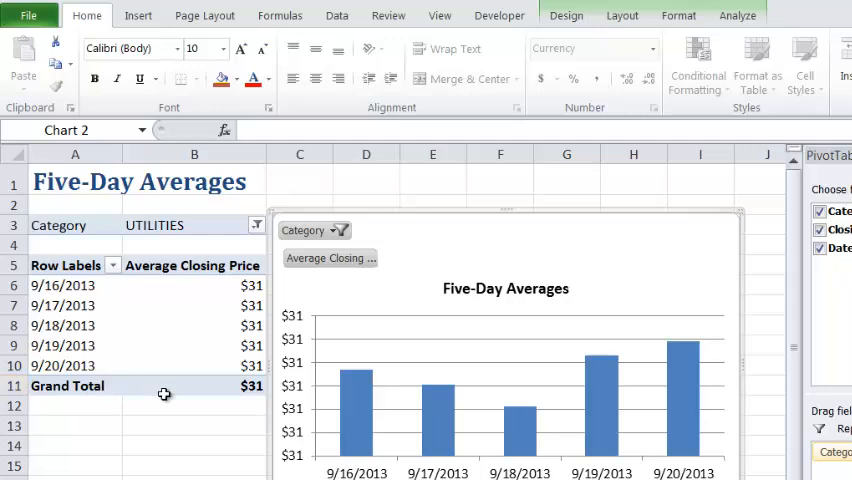
Turn off column grand totals in the PivotTable Options Totals & Filters settings.
click(194, 345)
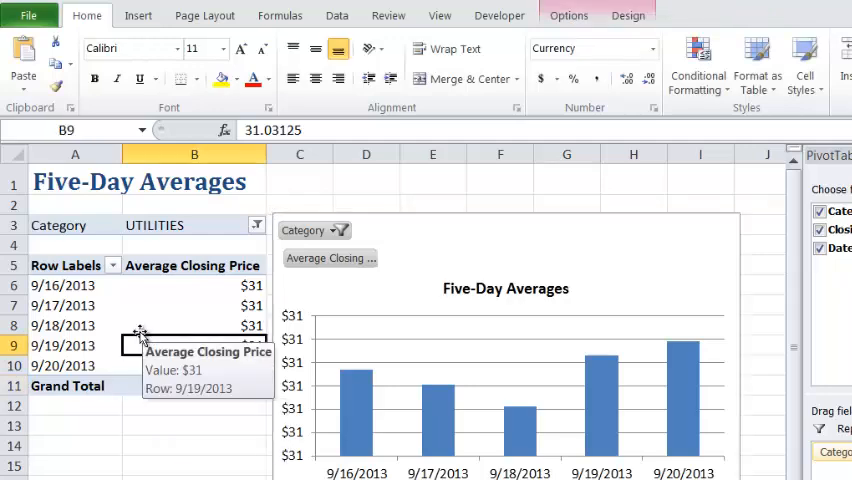
mouse_move(140, 291)
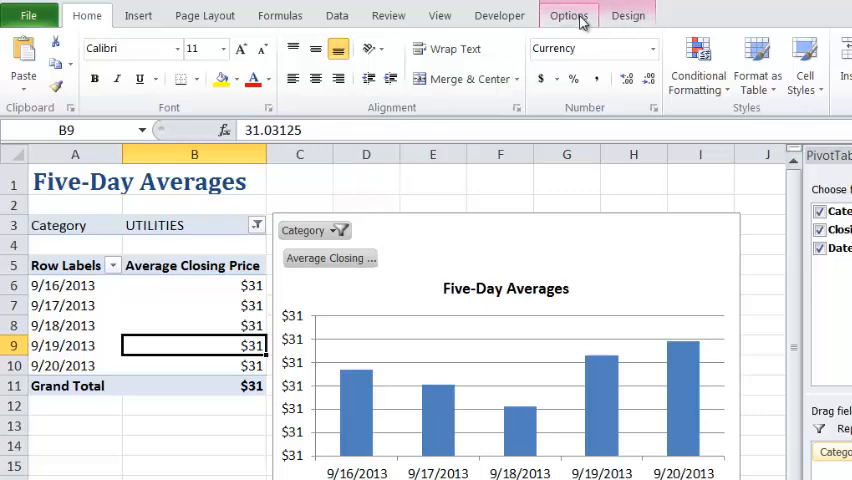
click(568, 15)
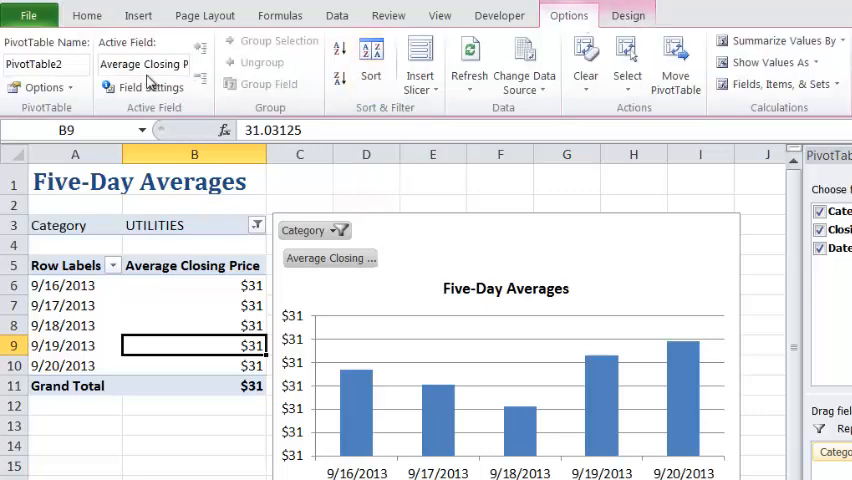
mouse_move(35, 88)
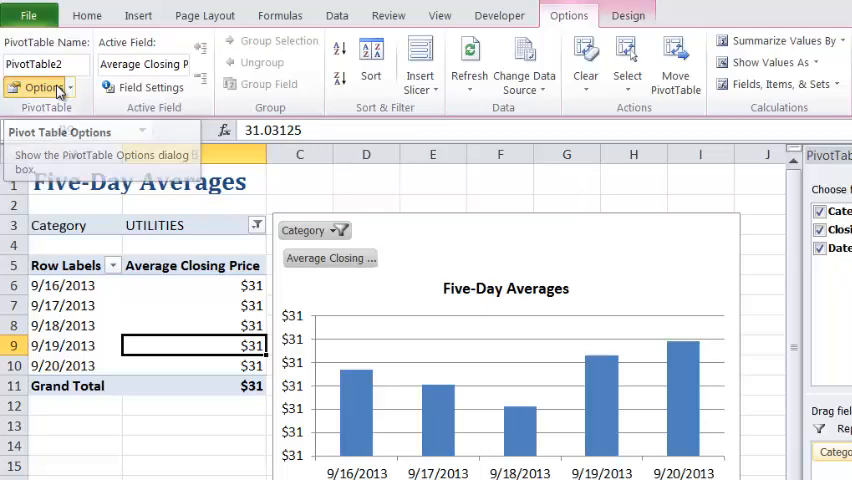
click(38, 87)
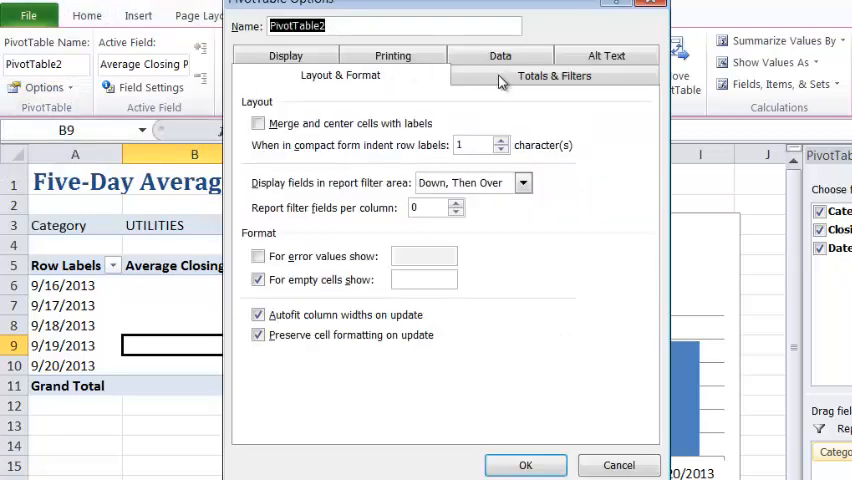
click(554, 75)
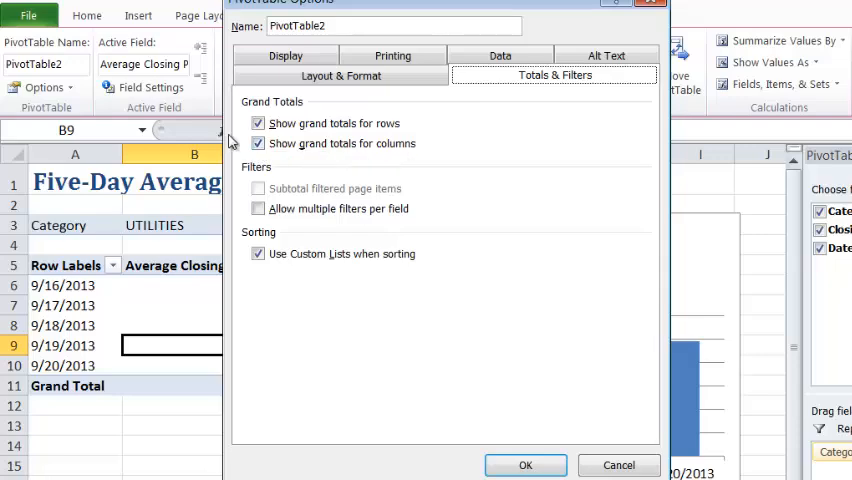
click(258, 143)
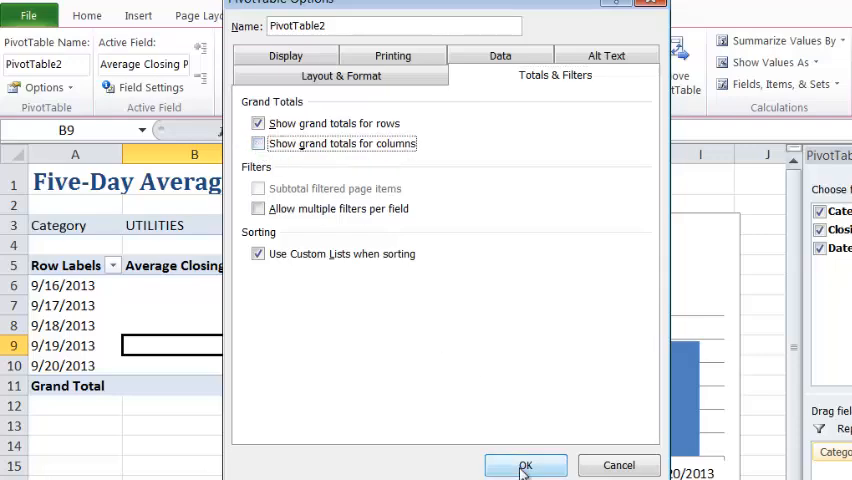
click(526, 465)
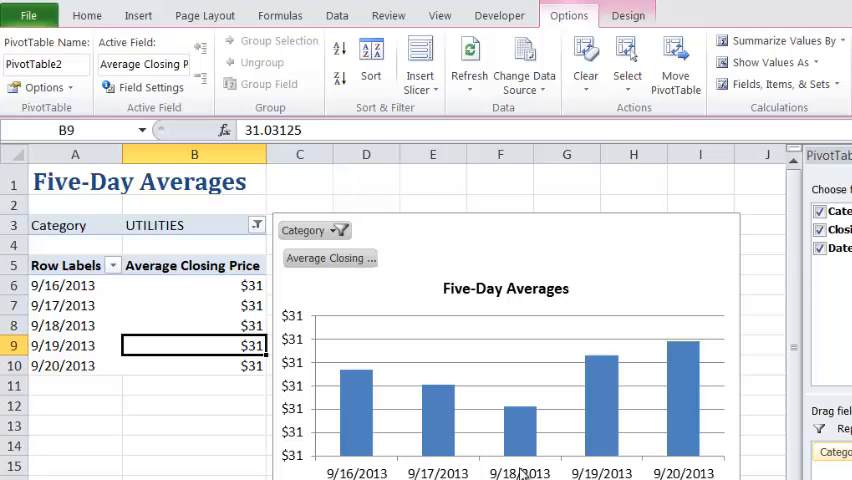
mouse_move(527, 405)
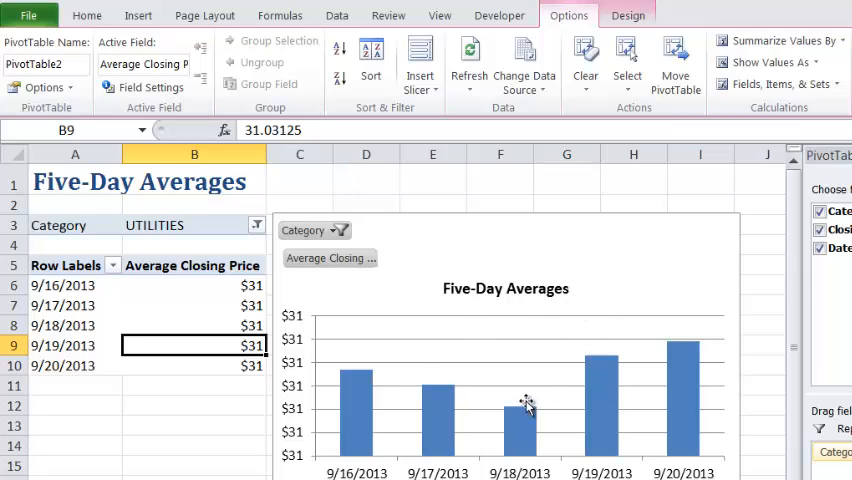
mouse_move(437, 406)
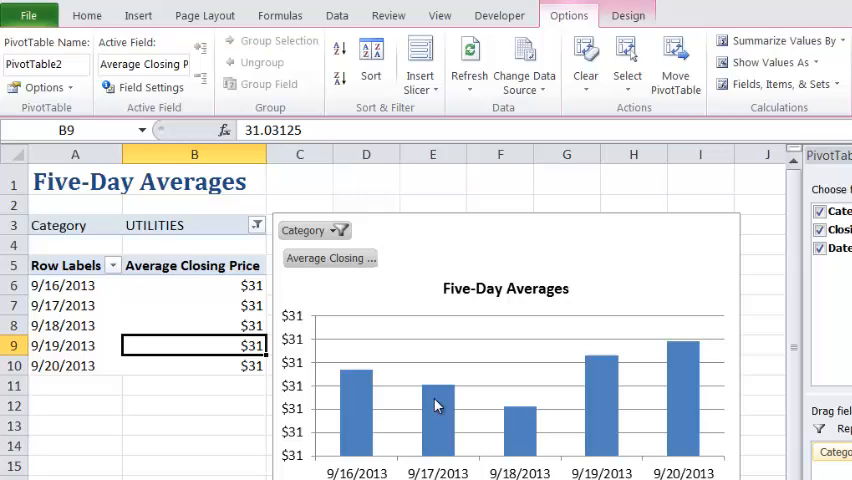
mouse_move(435, 410)
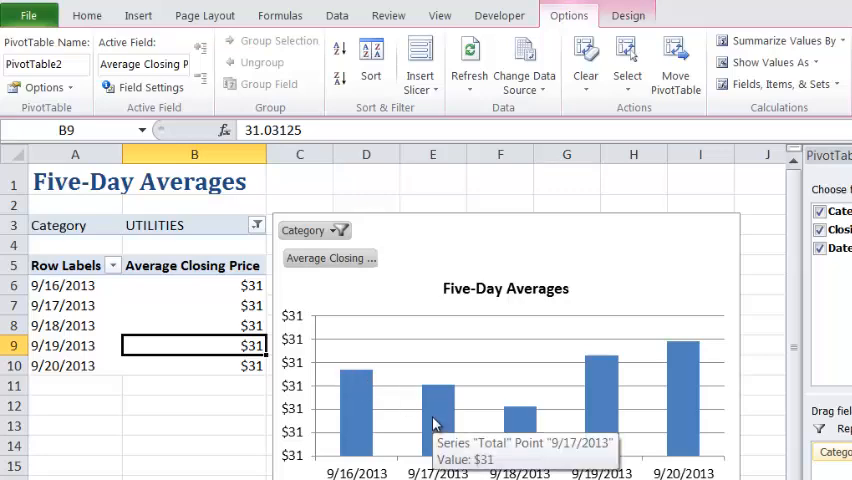
mouse_move(560, 392)
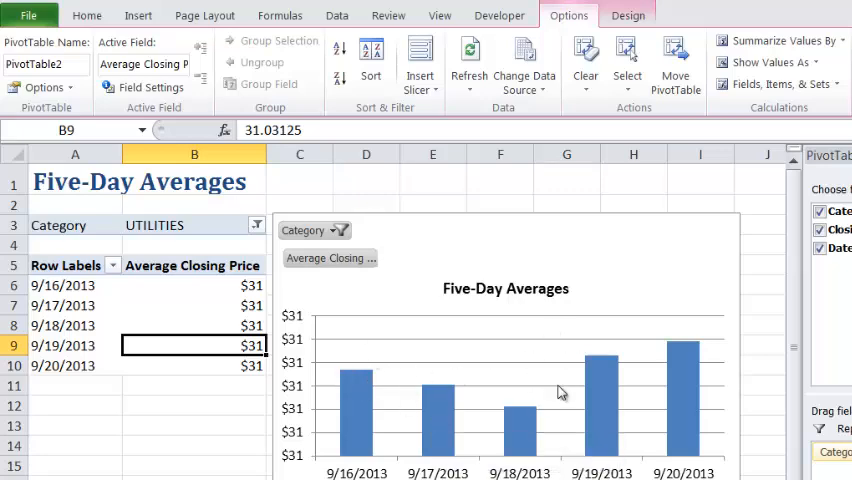
mouse_move(615, 256)
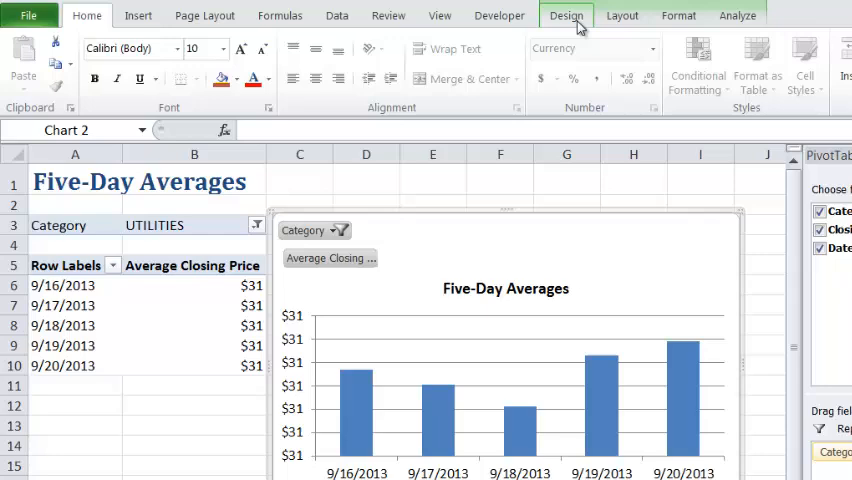
Change the Five-Day Averages PivotChart's chart type from Column to Line.
click(566, 15)
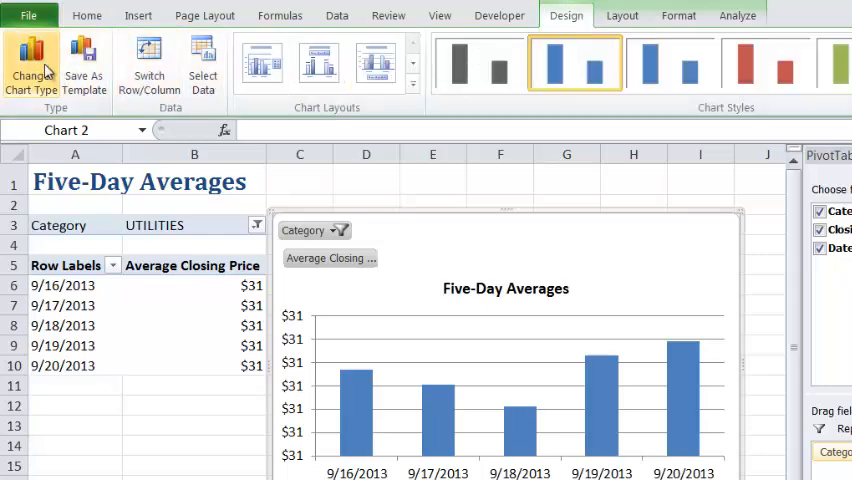
mouse_move(30, 65)
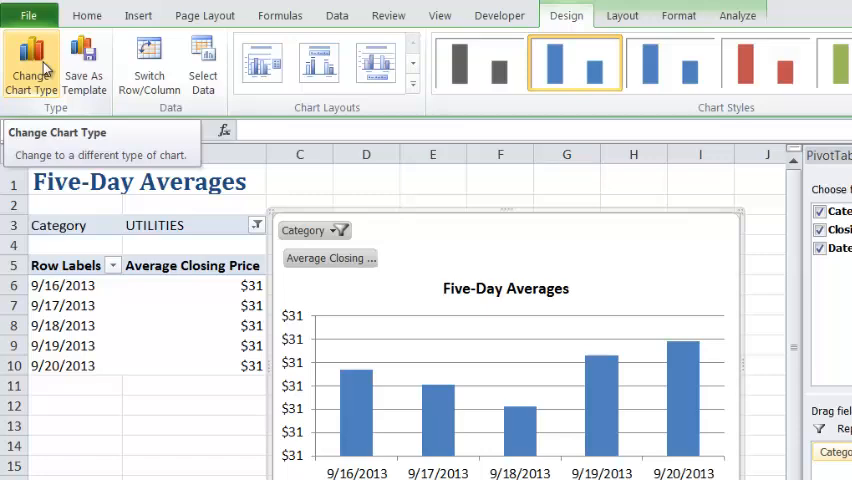
click(30, 62)
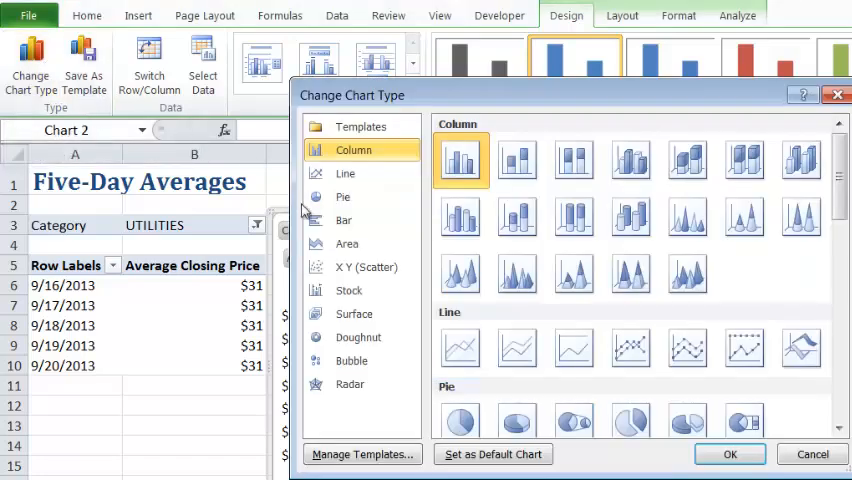
click(345, 173)
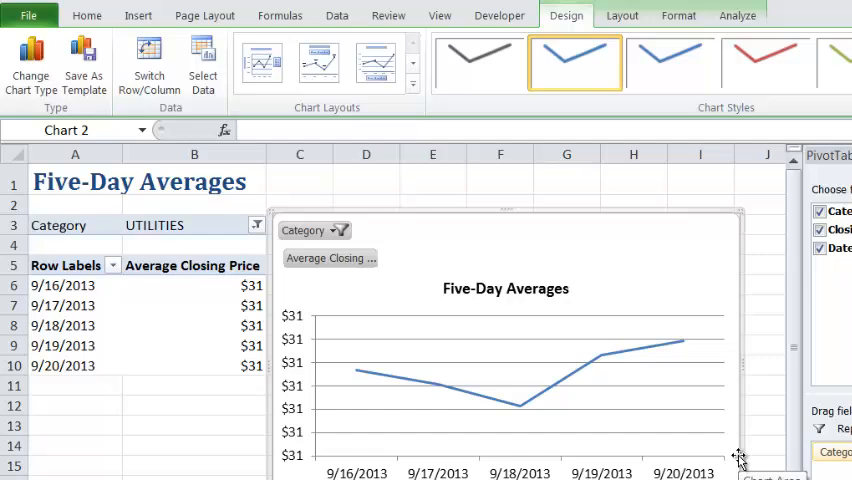
mouse_move(342, 30)
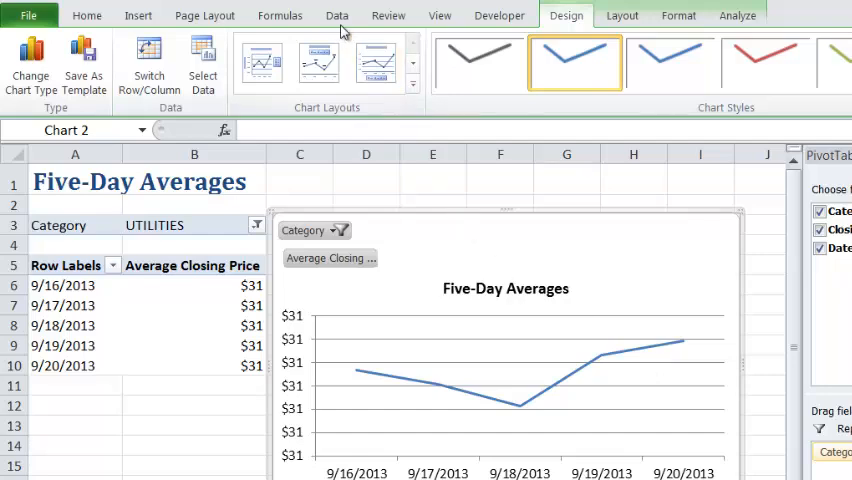
Deselect the chart, open Workbook Connections, and select Query from Horizons.
click(337, 15)
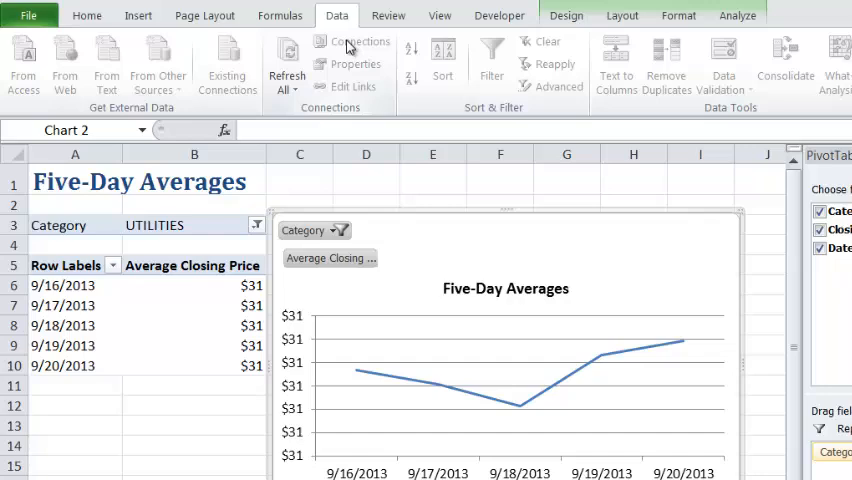
mouse_move(408, 177)
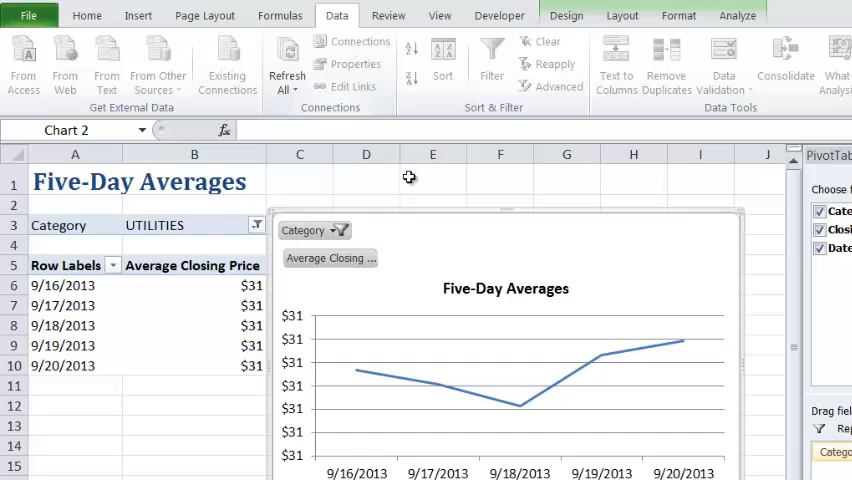
mouse_move(323, 175)
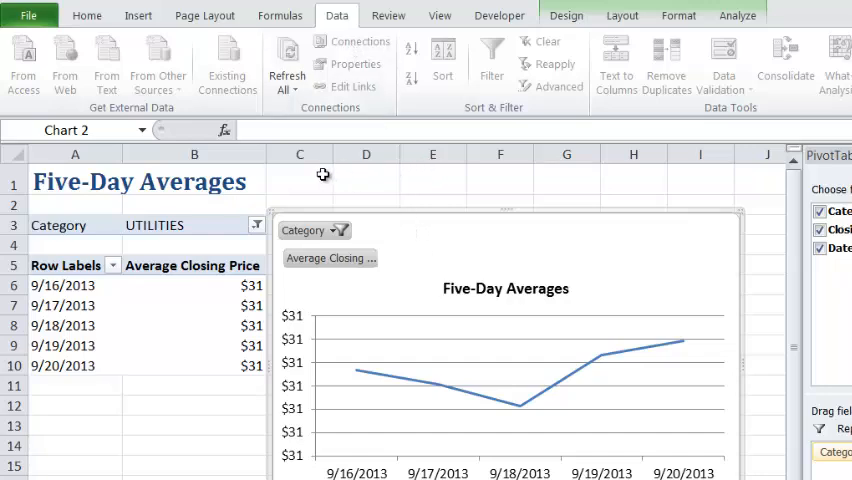
click(300, 180)
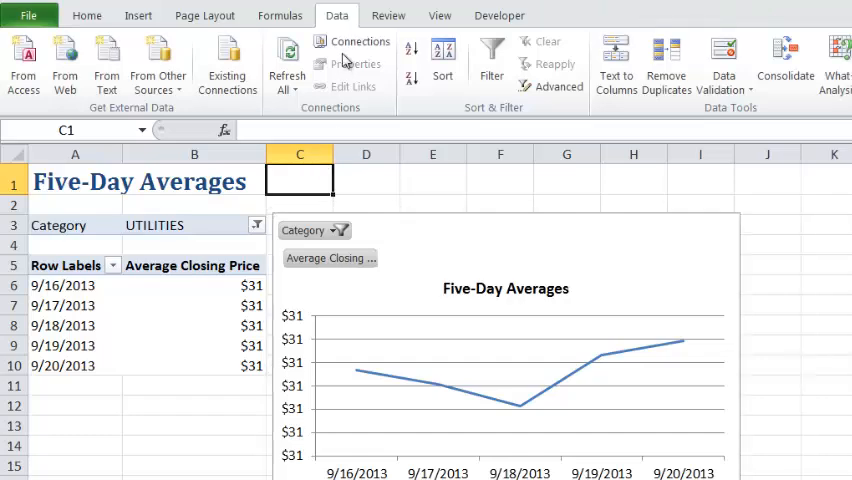
click(360, 41)
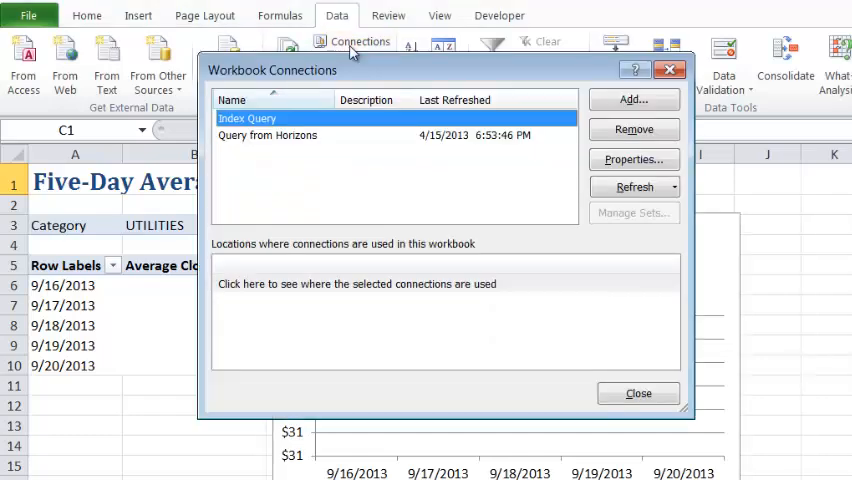
click(267, 135)
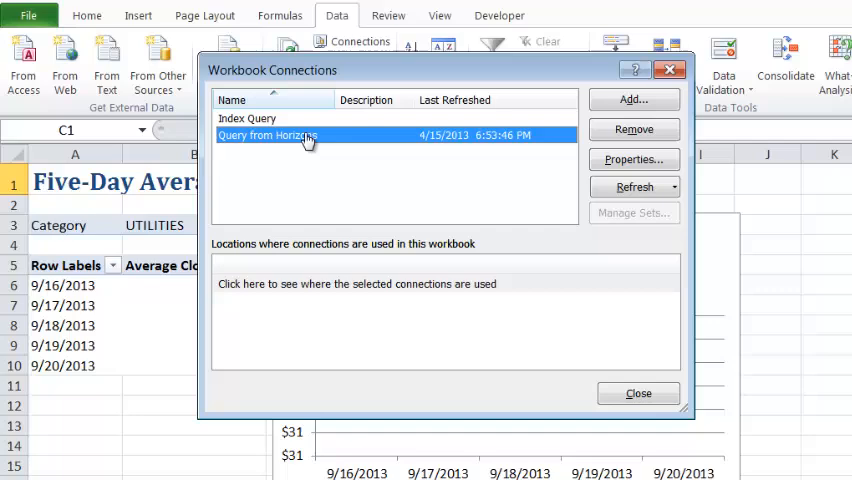
mouse_move(295, 143)
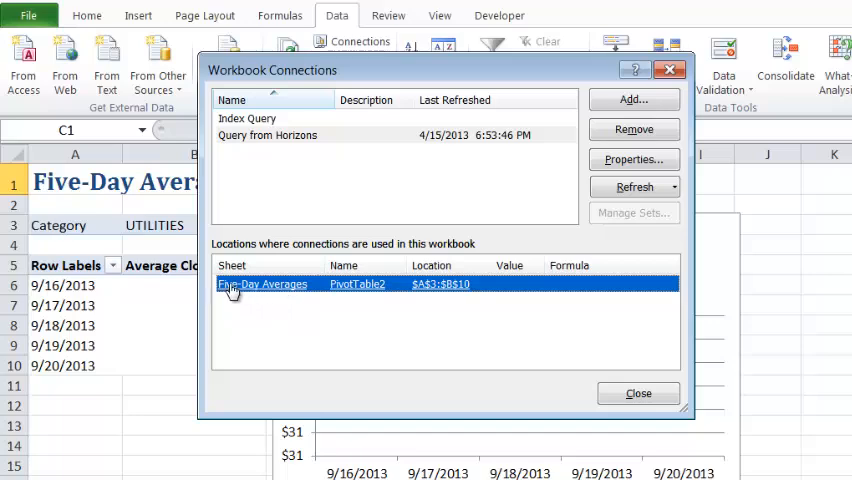
mouse_move(352, 297)
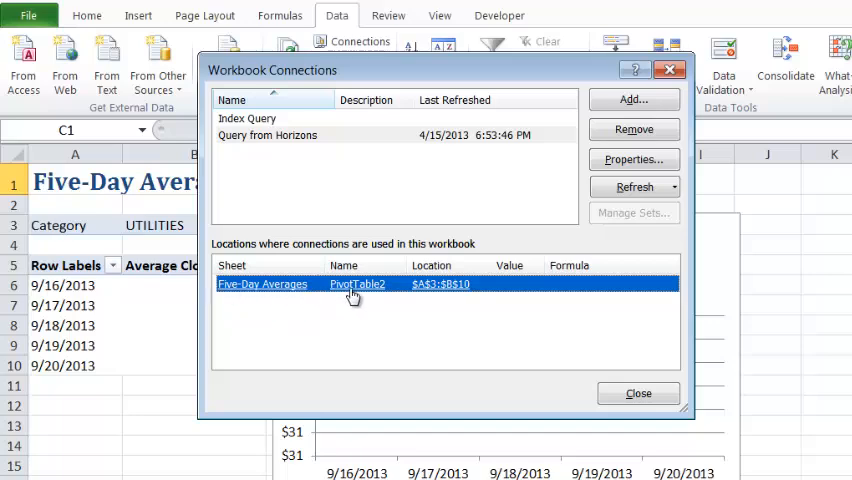
mouse_move(435, 289)
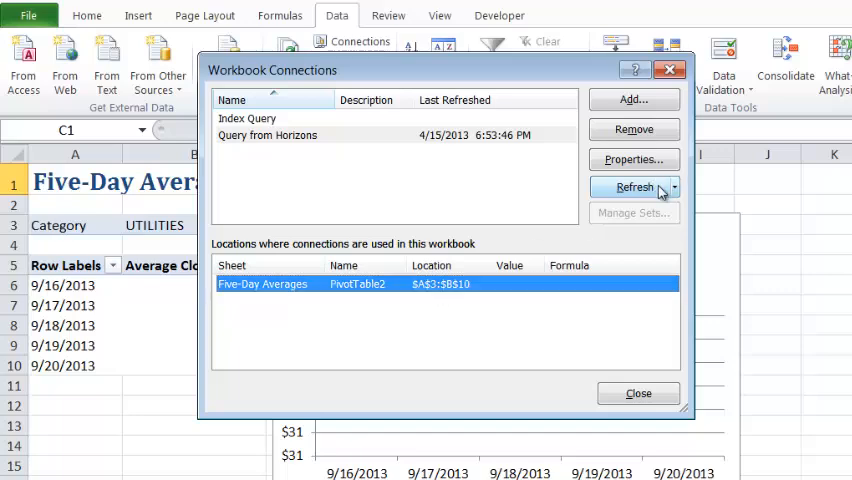
mouse_move(634, 160)
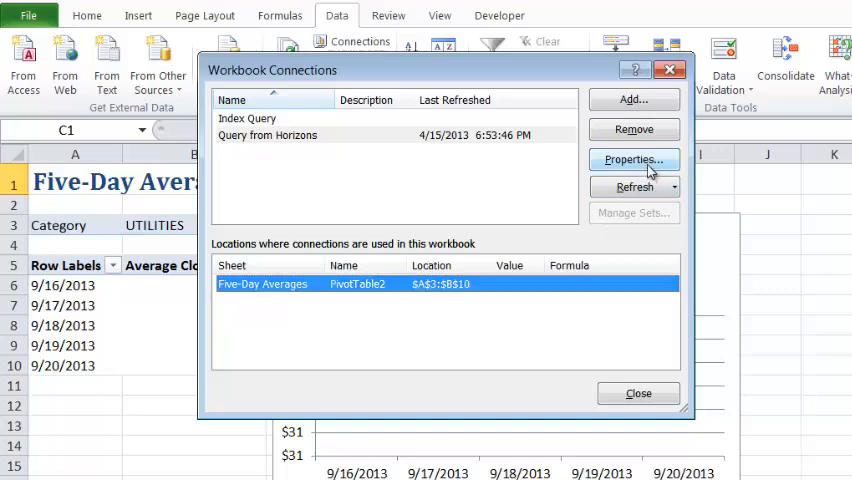
Name the connection 'Five-Day Averages', describe it 'Retrieves…', enable refresh on file open, close connections.
click(633, 159)
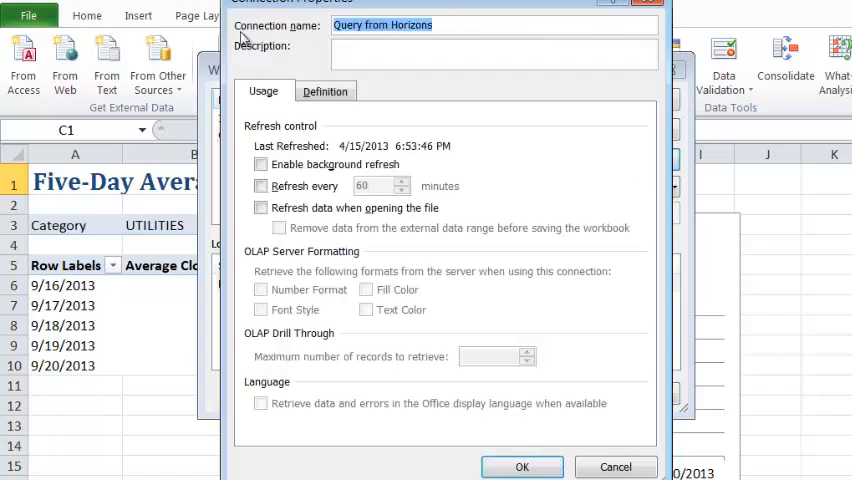
text(Five-Day)
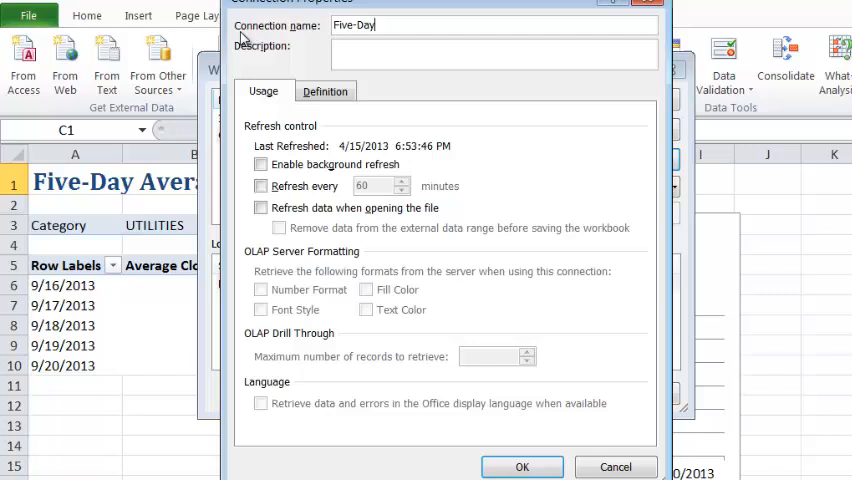
text(Averages)
click(494, 54)
text(Re)
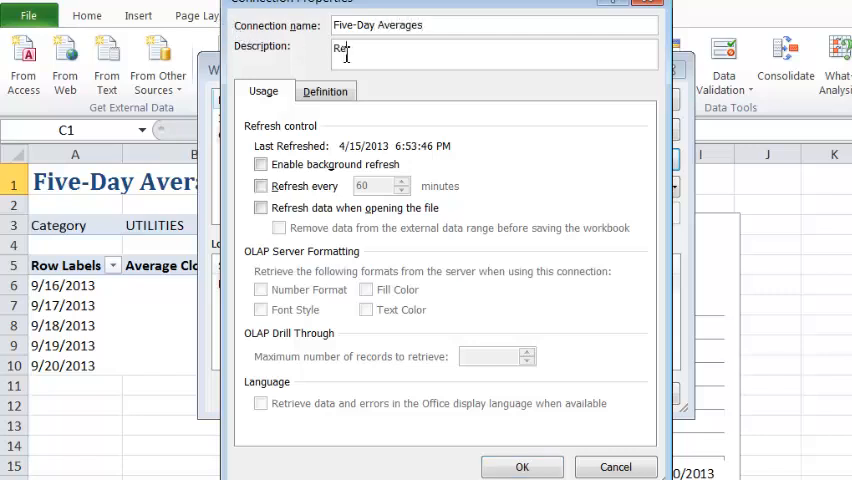
text(trieves . . . .)
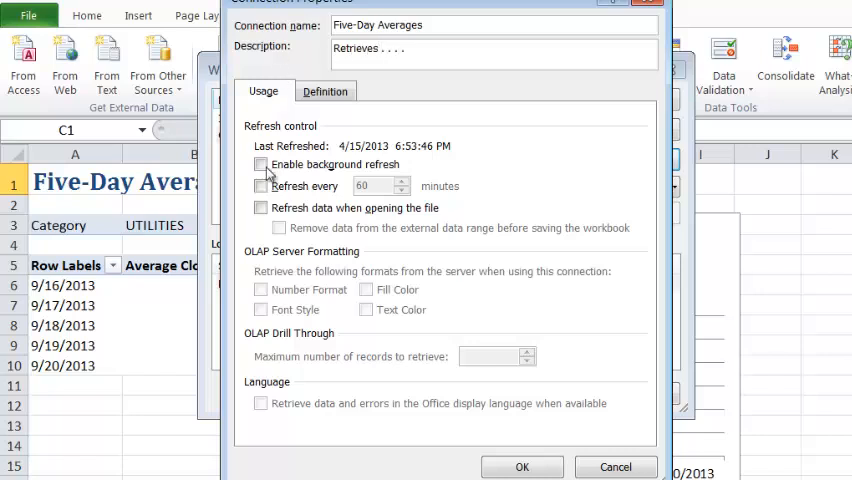
click(261, 207)
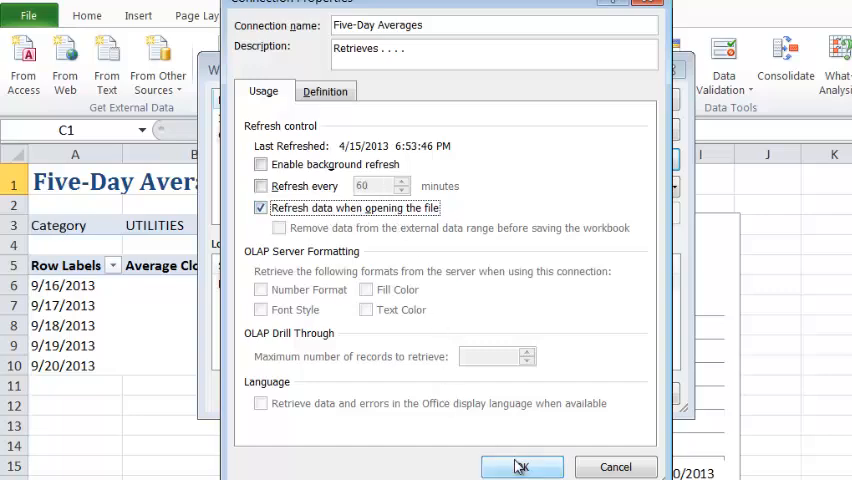
click(521, 467)
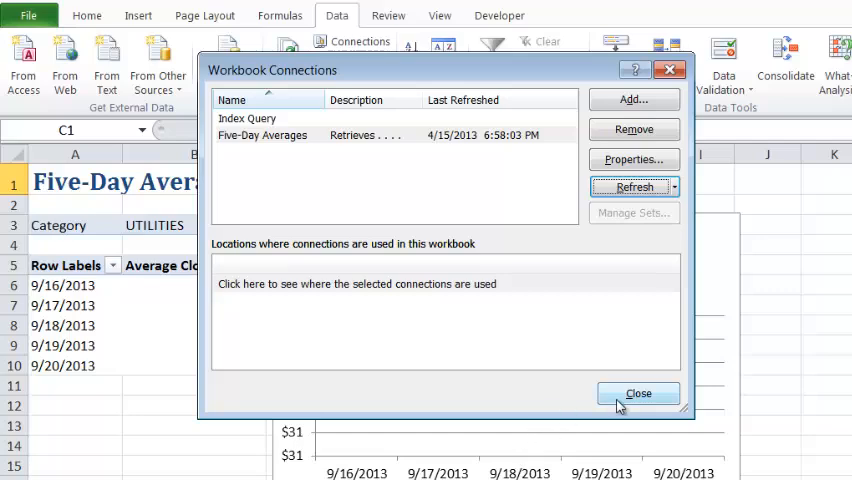
click(638, 393)
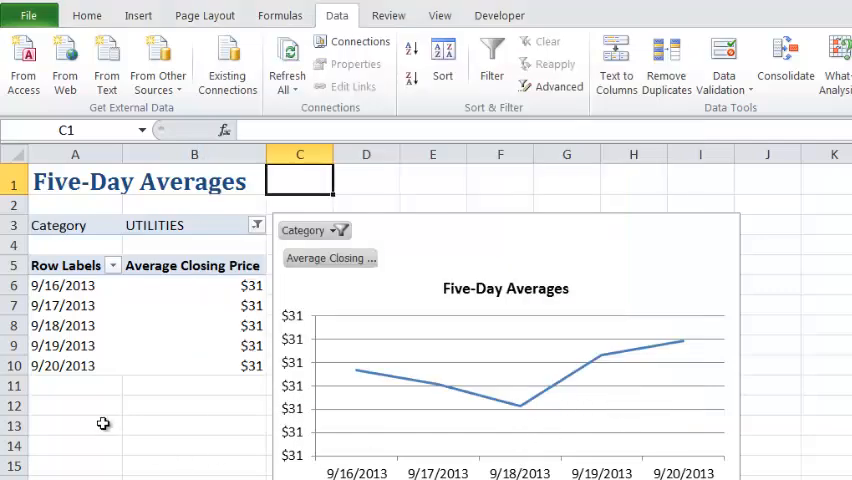
click(75, 204)
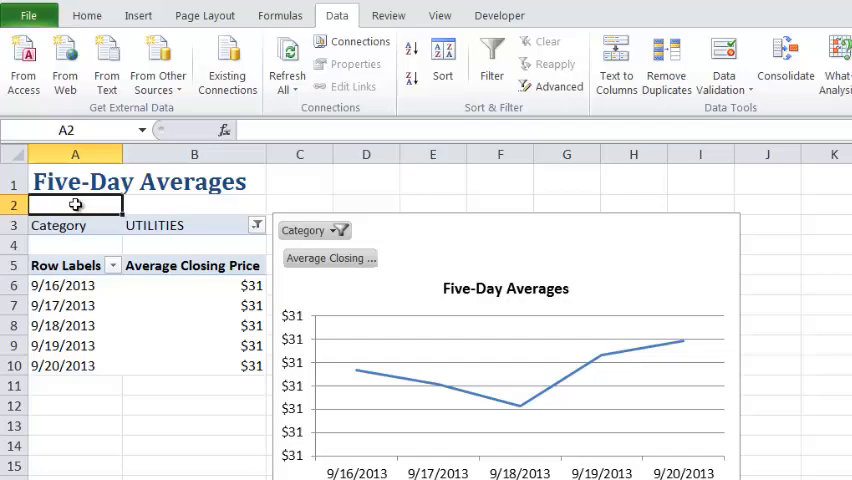